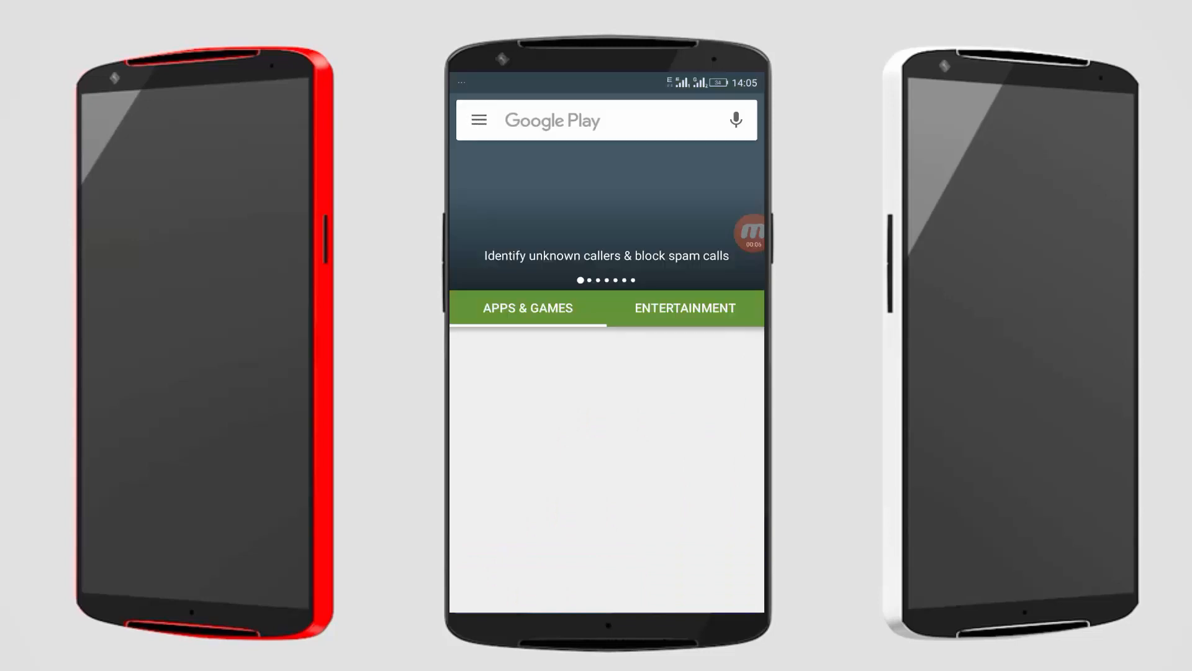
# Search Google Play for 'Uni' and open the Unified Remote listing marked Installed.
pyautogui.click(586, 120)
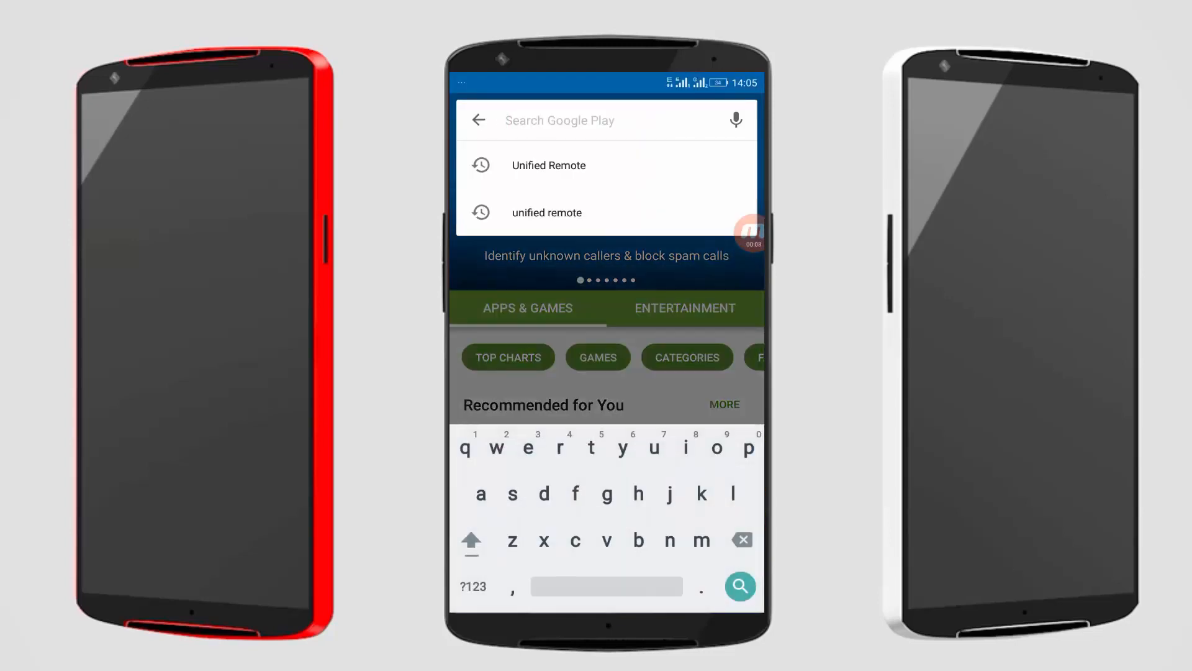
pyautogui.write('Uni')
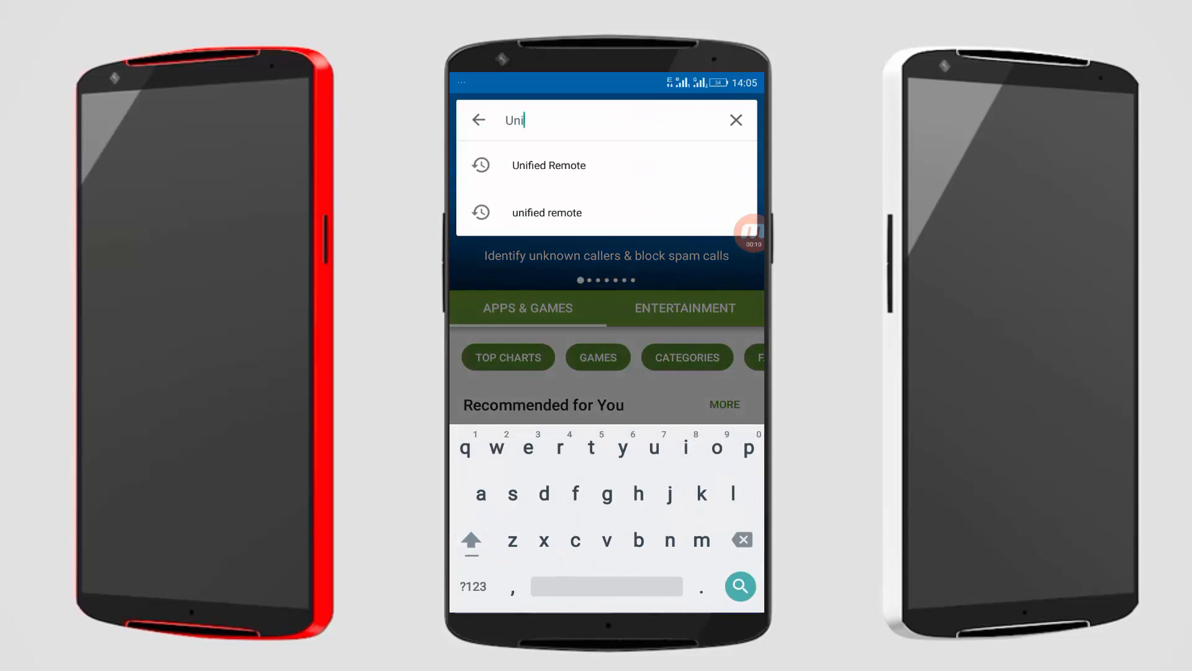
pyautogui.click(548, 165)
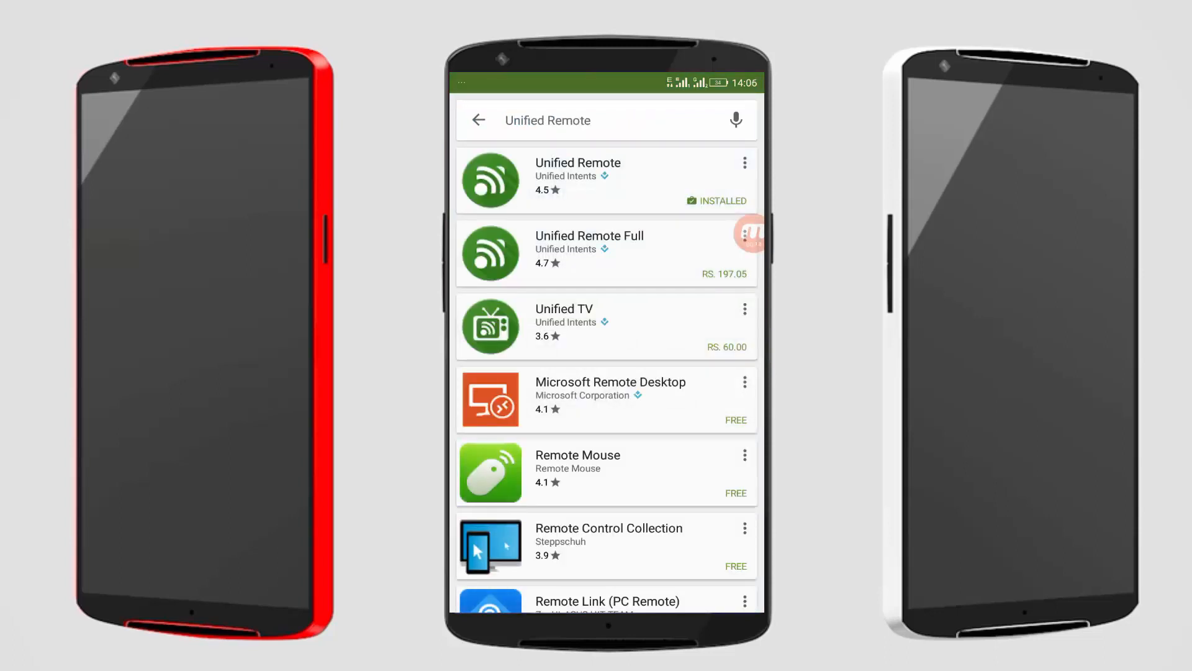
pyautogui.click(578, 180)
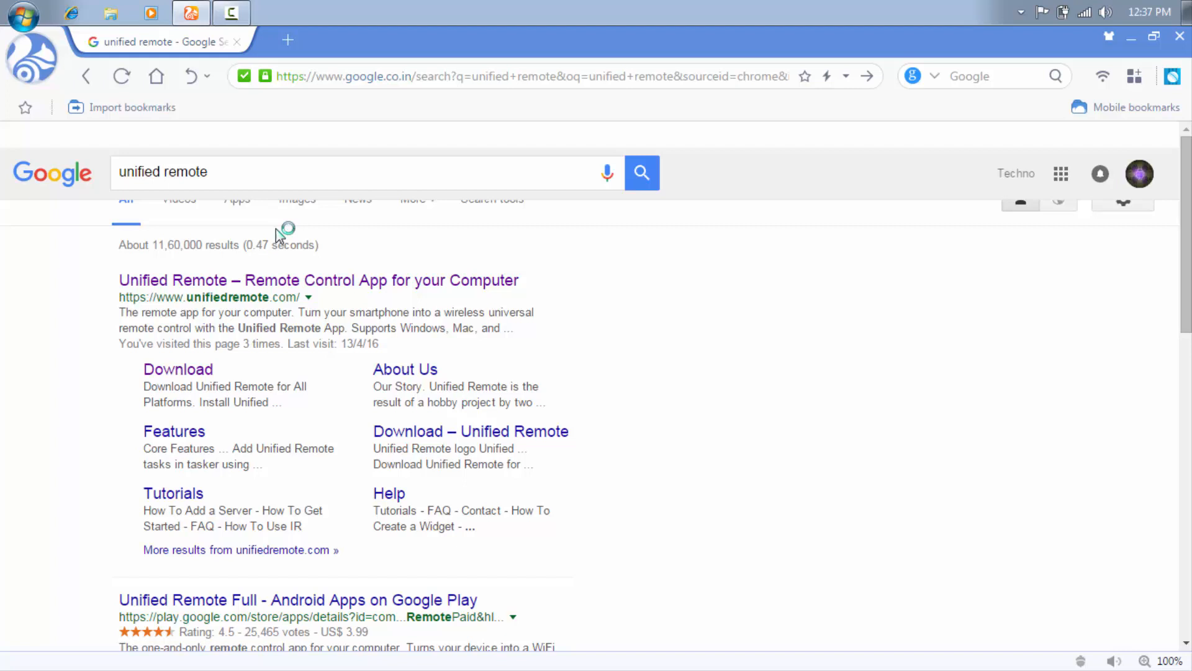
# Open unifiedremote.com, go to Download, and request the Latest Server Windows installer.
pyautogui.click(318, 306)
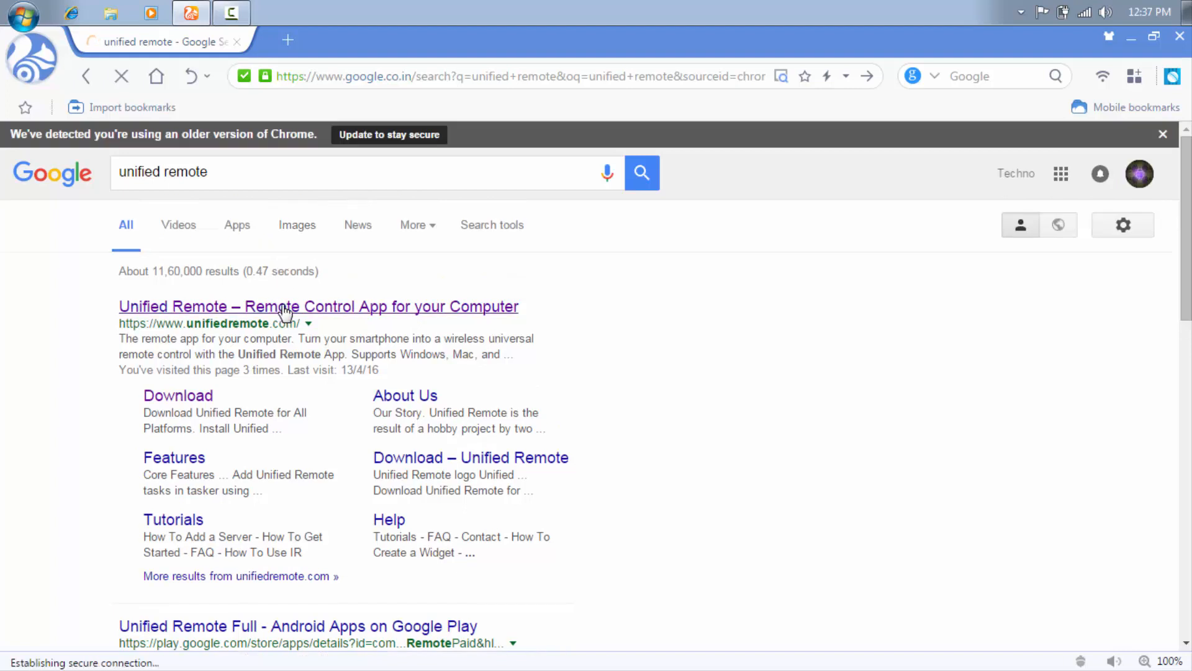
pyautogui.click(318, 305)
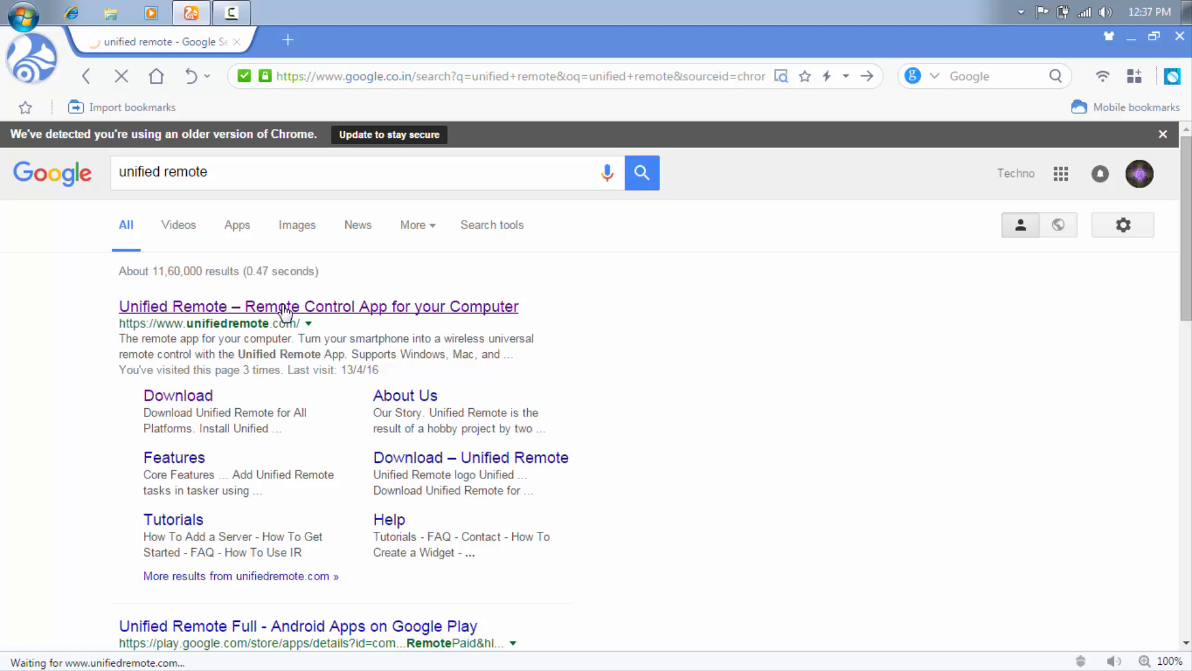
pyautogui.click(318, 306)
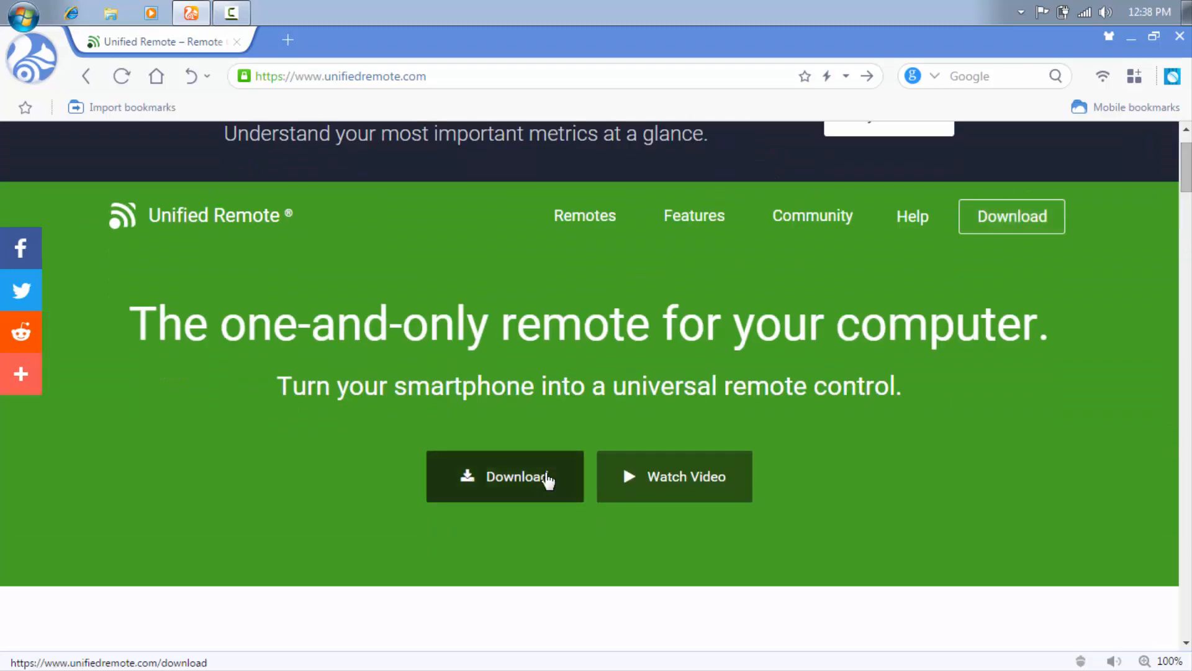
pyautogui.click(504, 476)
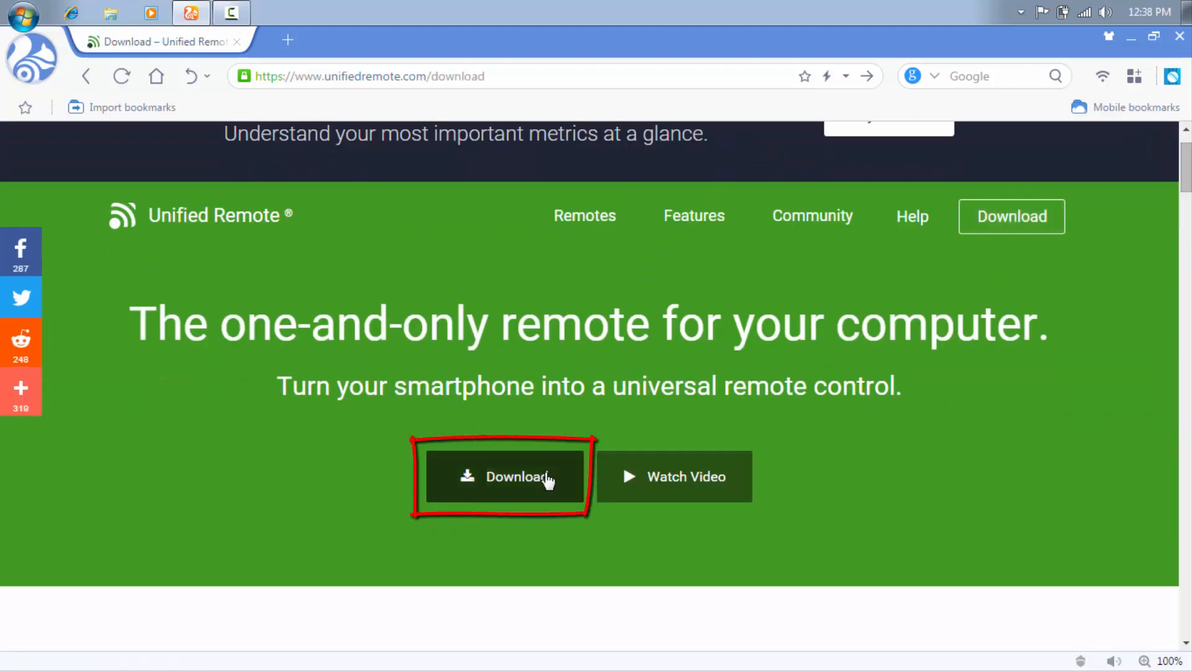
pyautogui.click(504, 475)
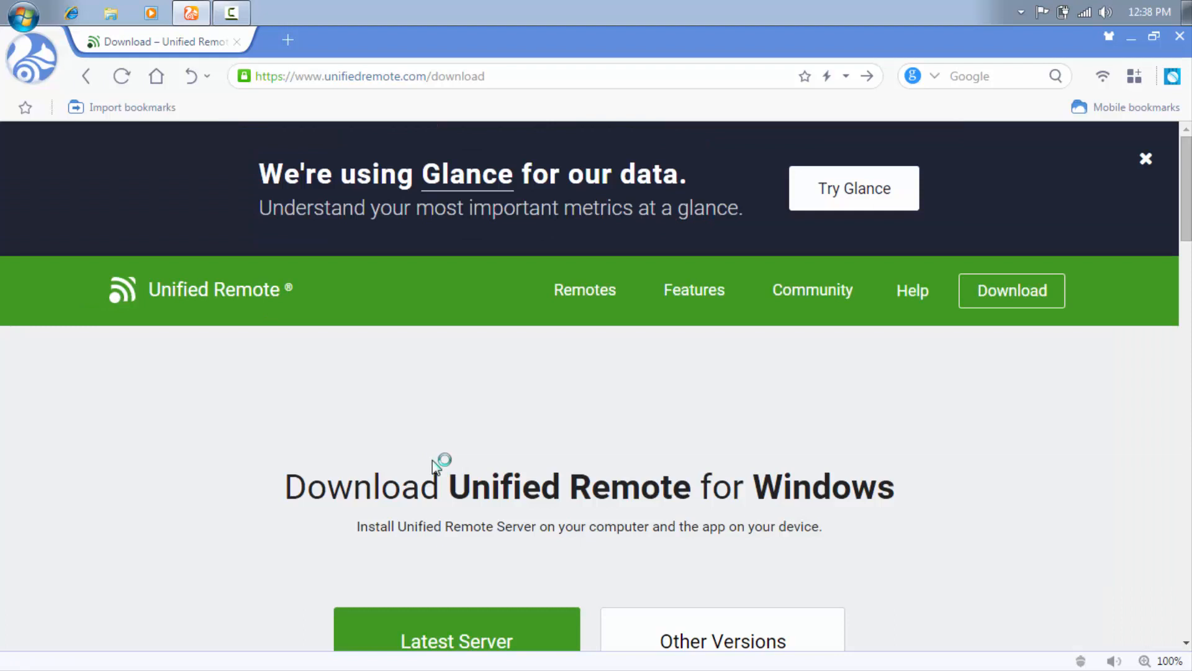
pyautogui.scroll(-3)
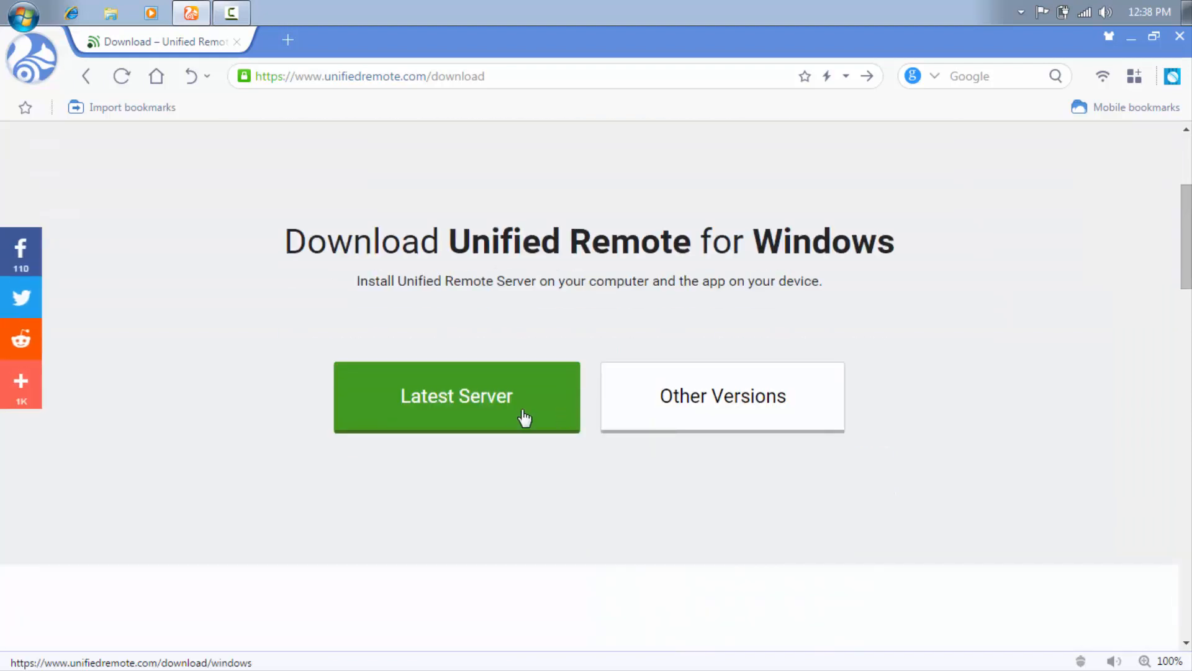
pyautogui.click(457, 397)
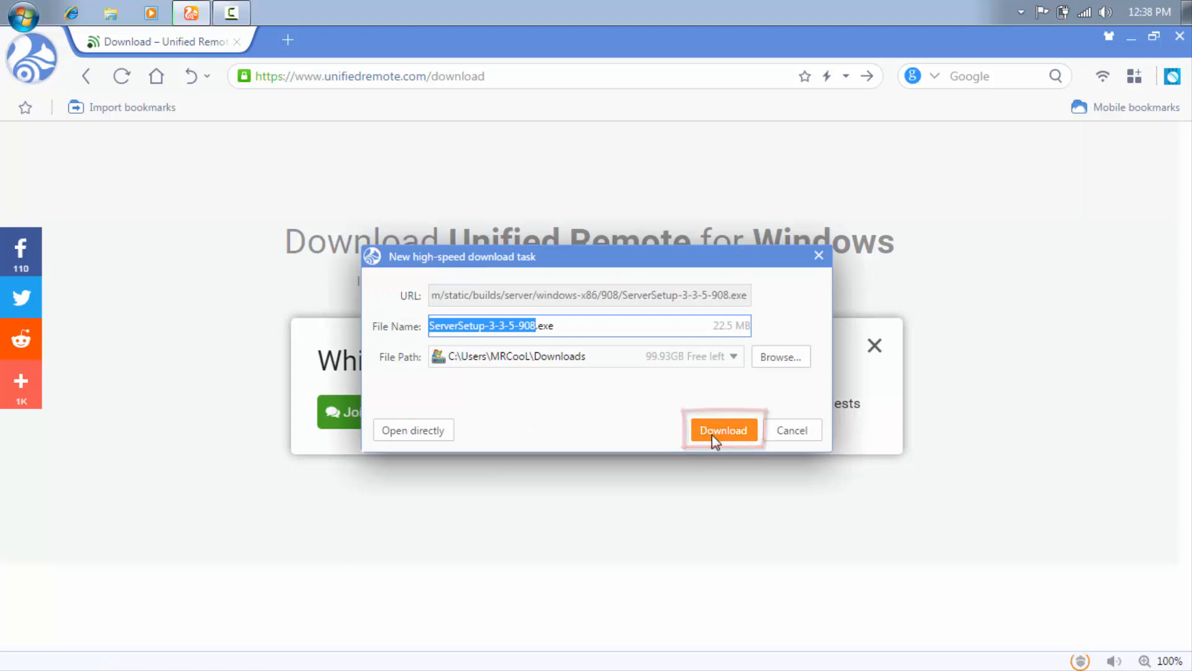
# Download ServerSetup-3-3-5-908.exe and run it from the Downloads page.
pyautogui.click(723, 429)
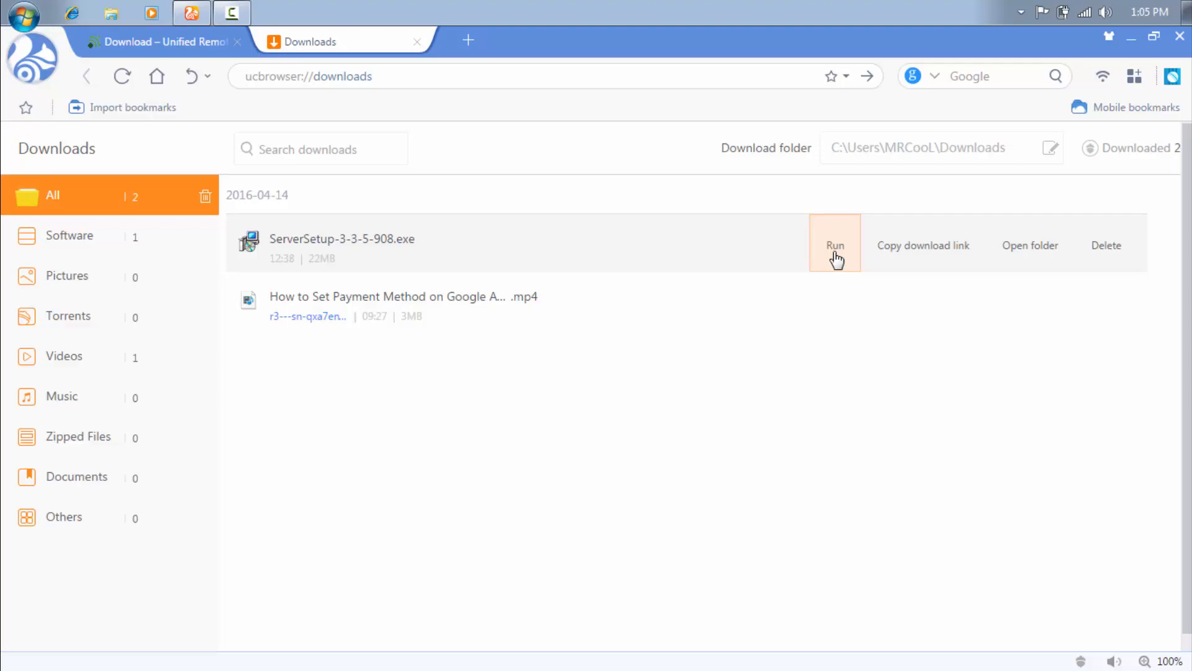
pyautogui.click(834, 245)
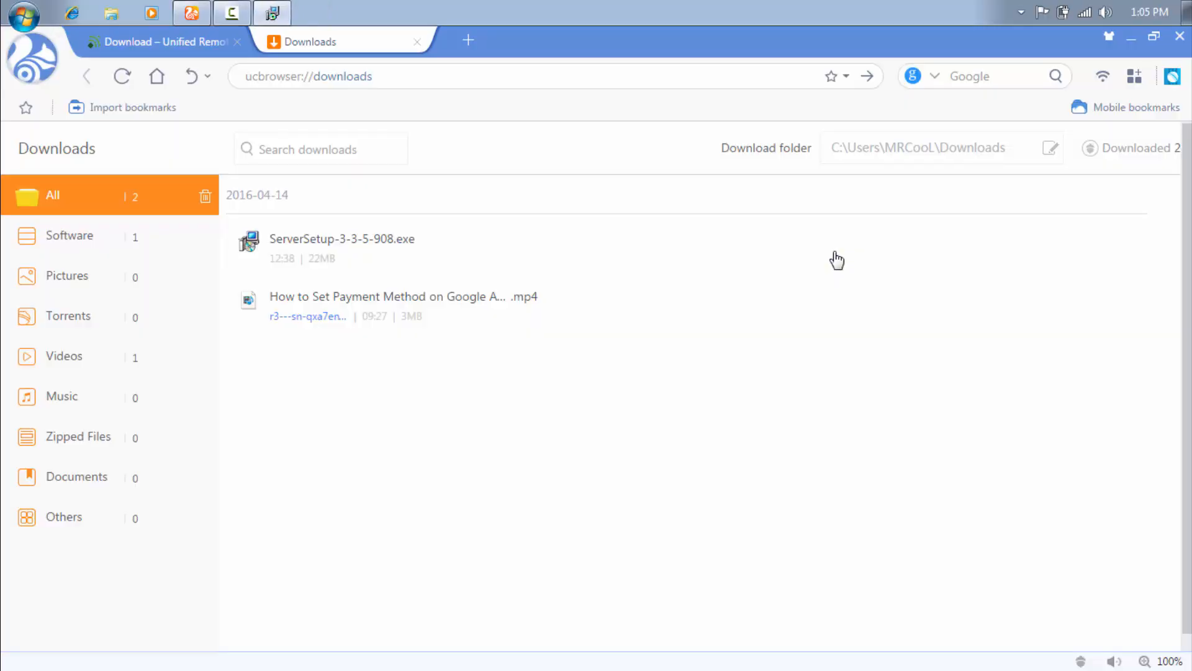
# Install the server with license accepted, a desktop icon, and the Unified Intents driver.
pyautogui.doubleClick(341, 239)
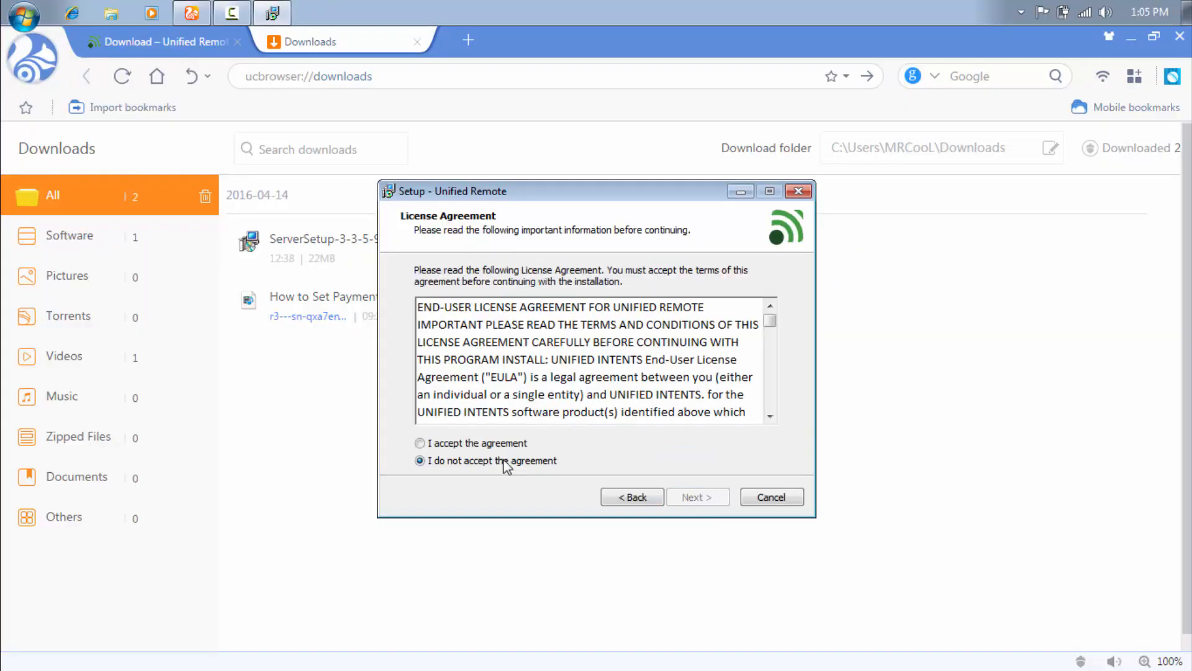
pyautogui.click(696, 496)
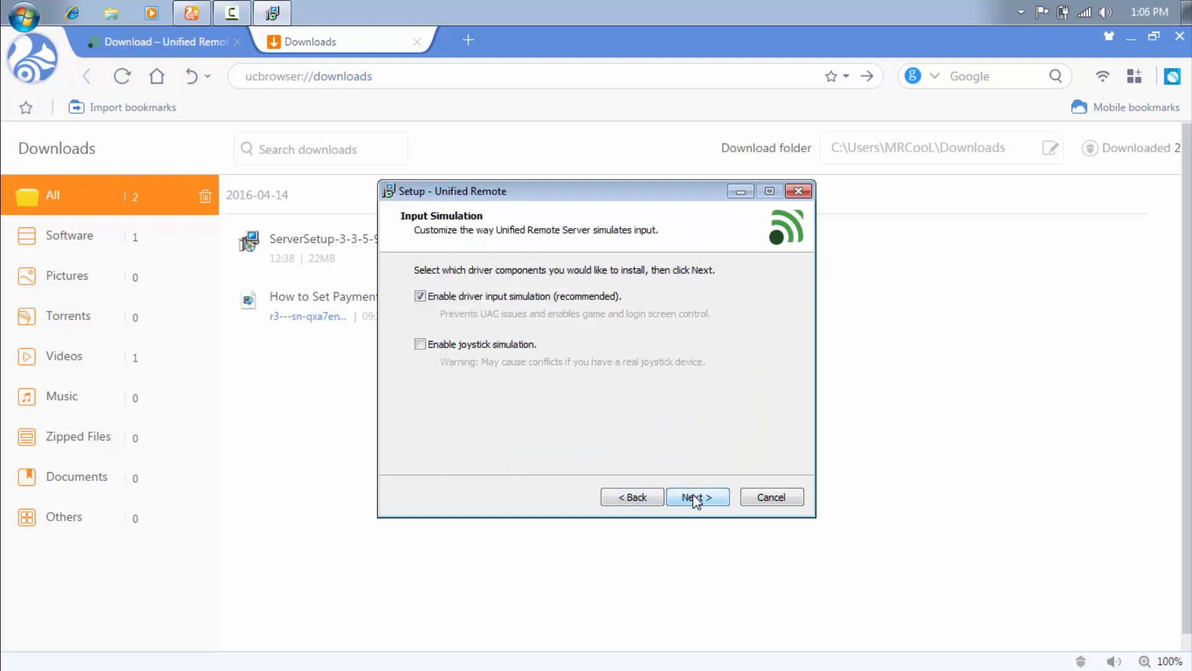
pyautogui.click(697, 497)
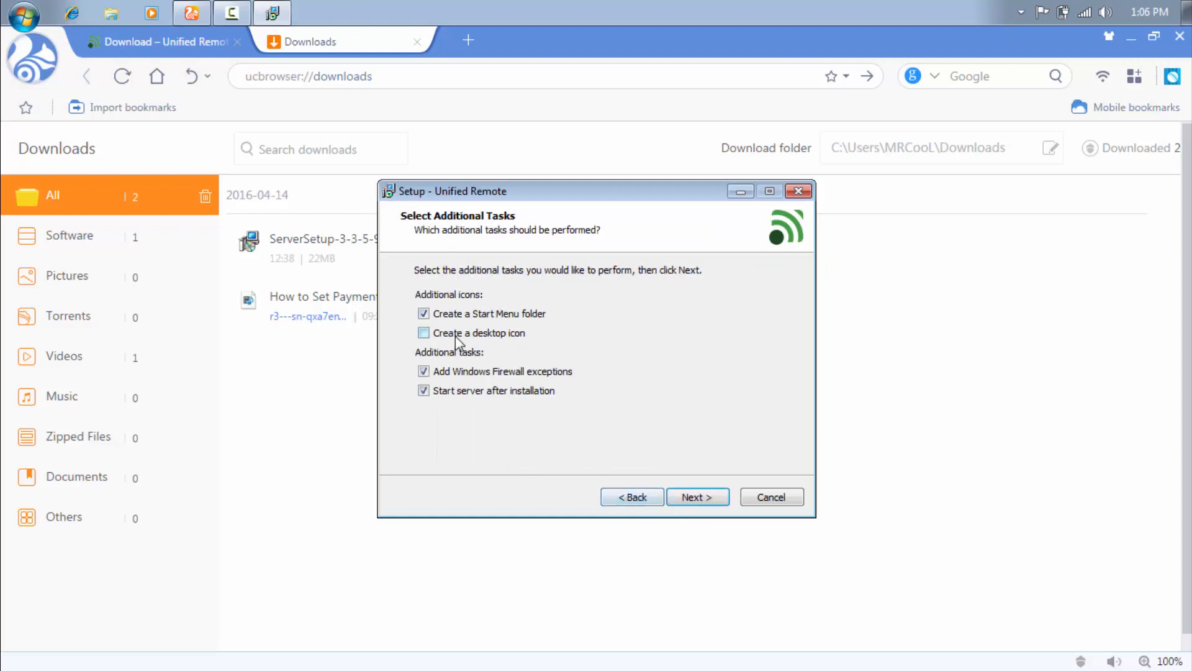
pyautogui.click(697, 497)
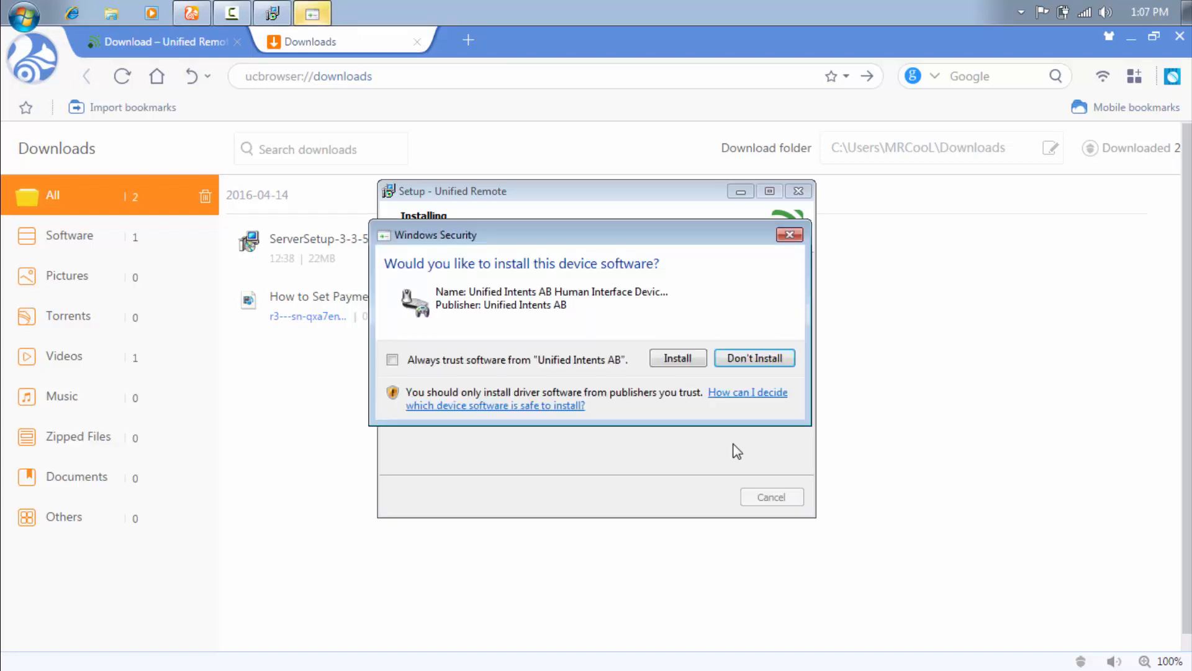
pyautogui.click(677, 358)
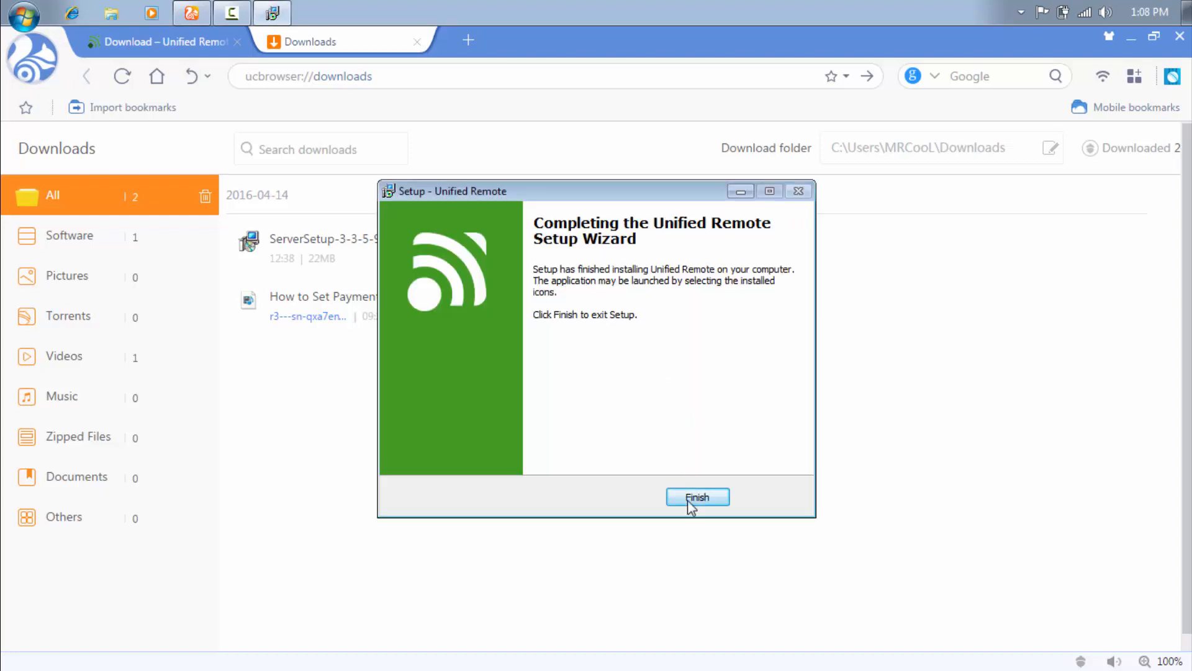
pyautogui.click(697, 497)
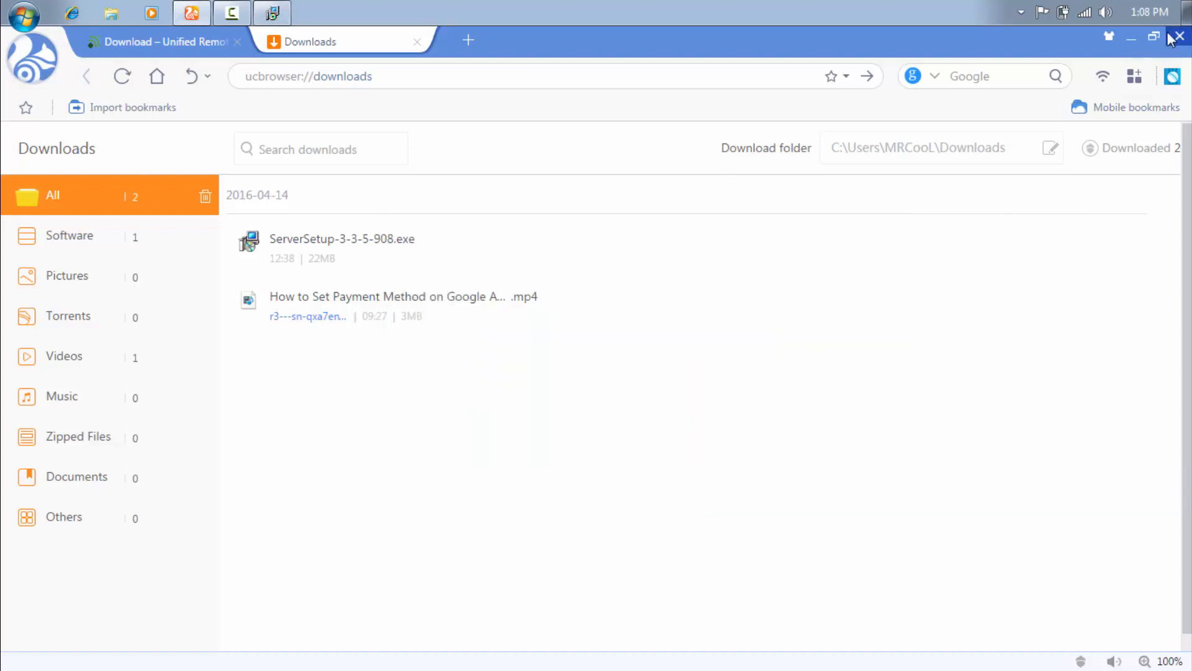
# Close UC Browser with both tabs and move the Unified Remote shortcut above the Windows logo.
pyautogui.click(1179, 36)
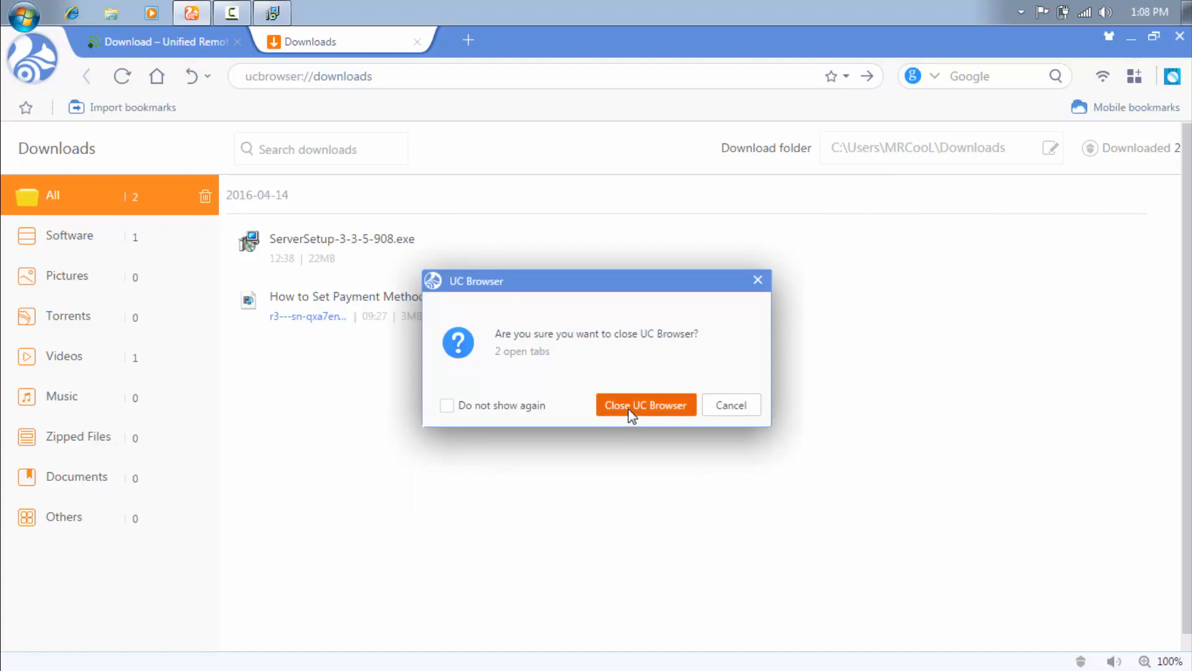
pyautogui.click(729, 404)
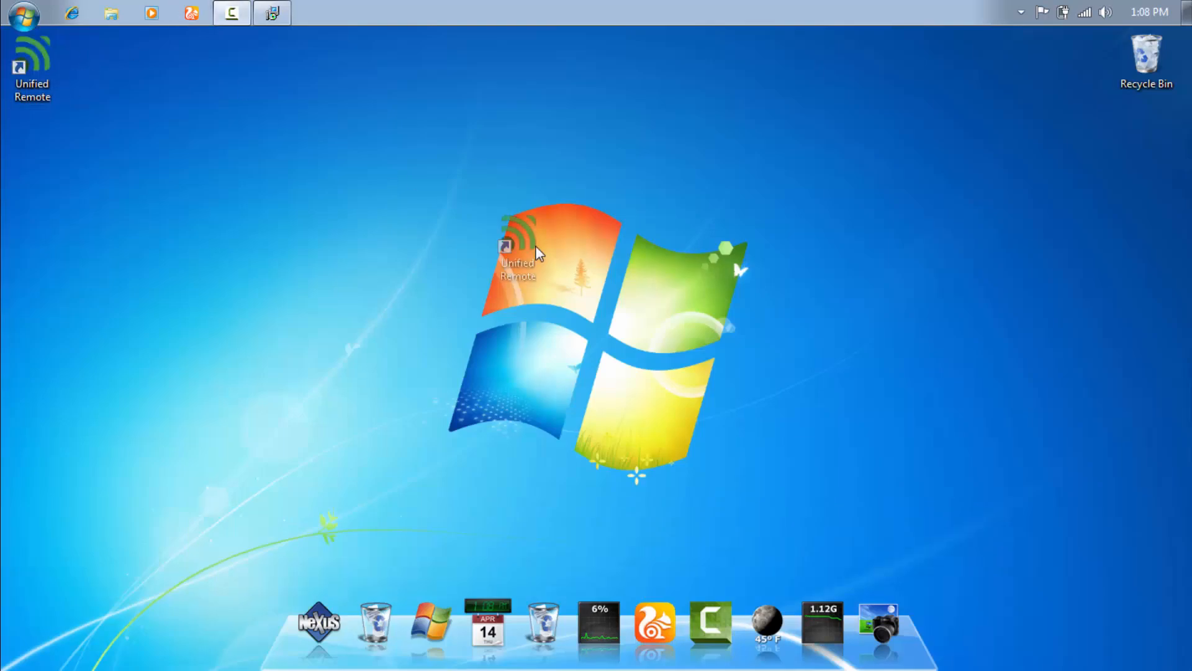
pyautogui.moveTo(517, 255); pyautogui.dragTo(490, 159)
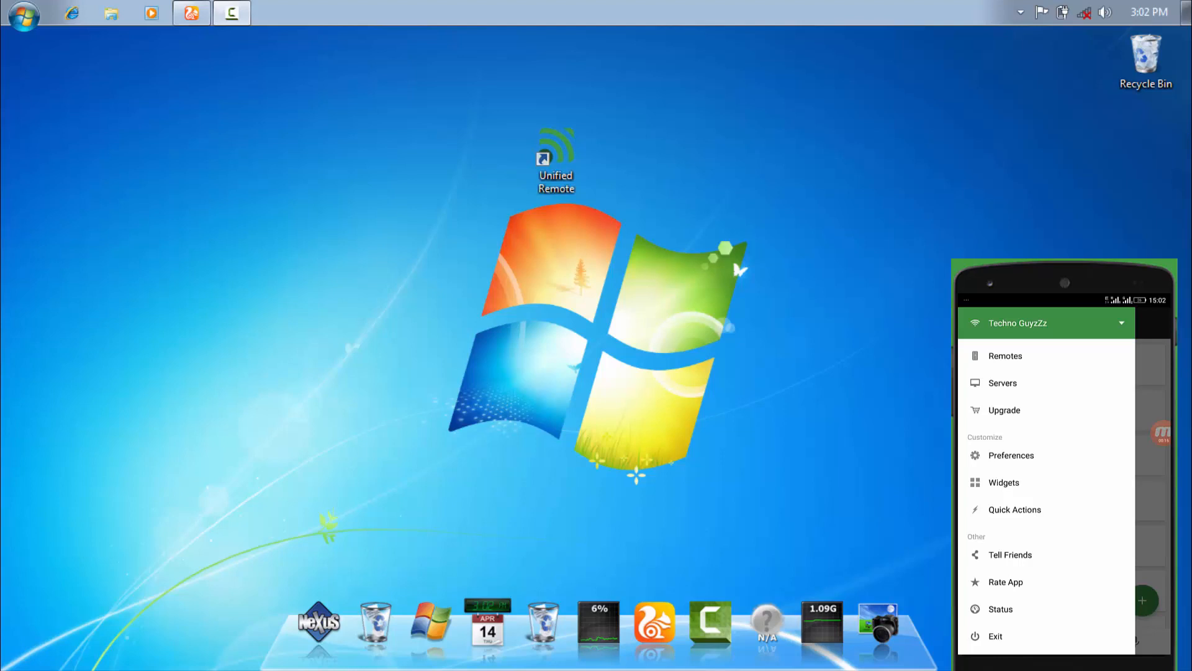
# Pick an entry in Unified Remote's navigation drawer, landing on the phone's Settings.
pyautogui.click(1002, 382)
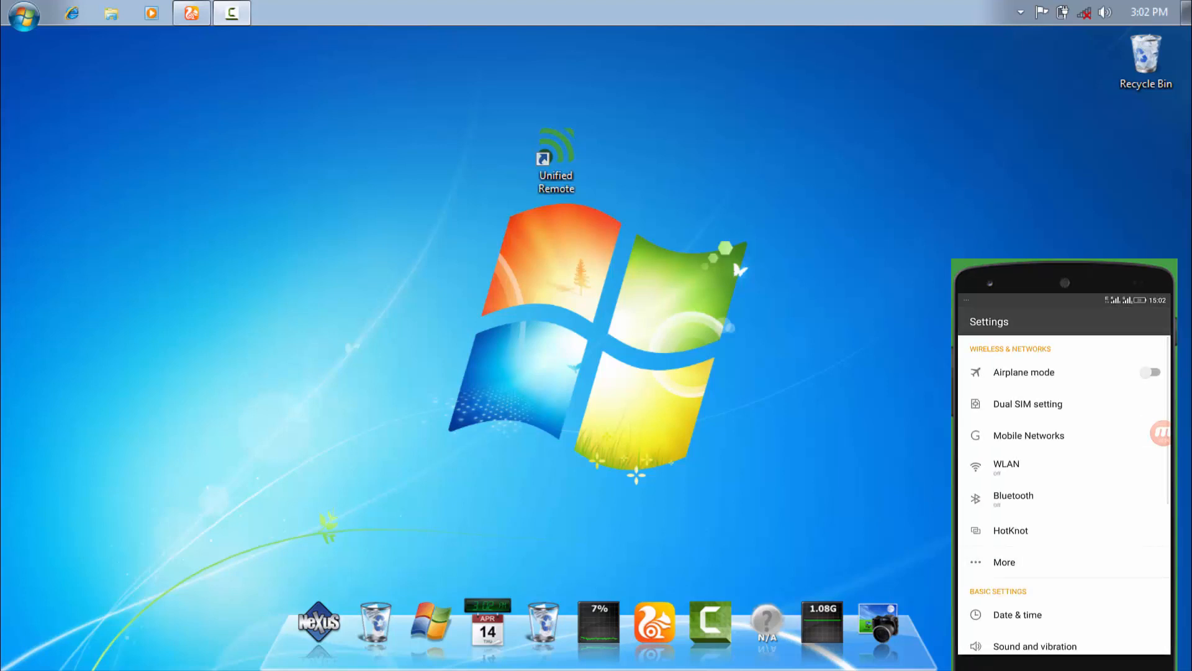
# Turn on Portable WLAN hotspot under More > Tethering & portable hotspot, then go Home.
pyautogui.click(1004, 562)
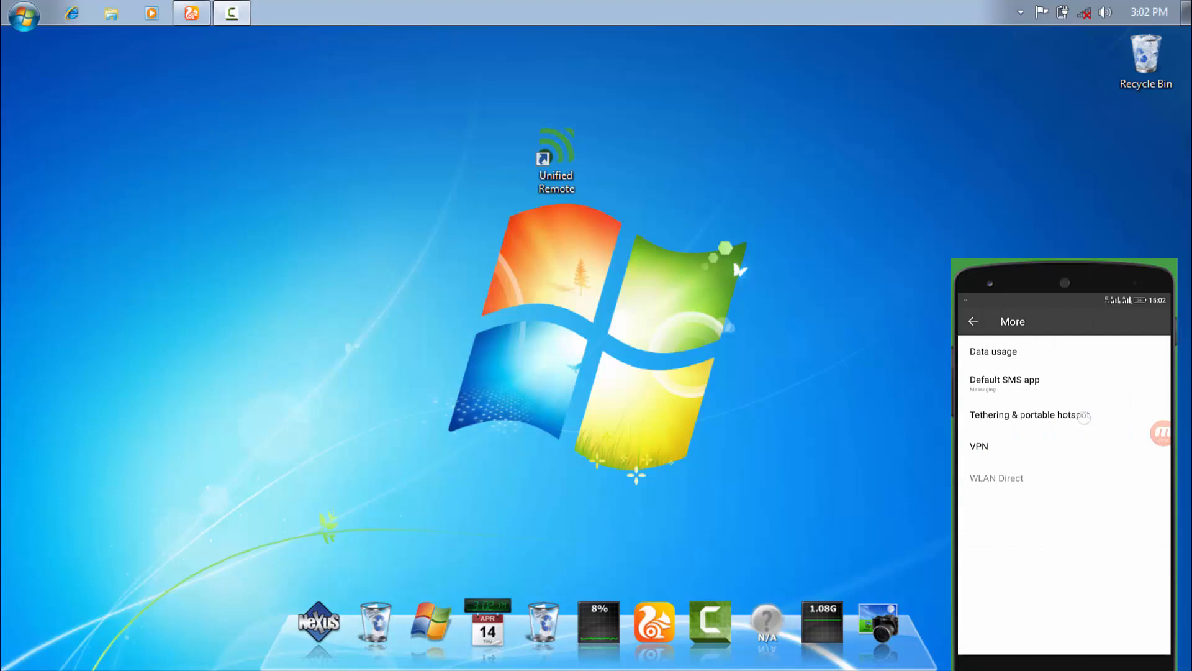
pyautogui.click(1029, 414)
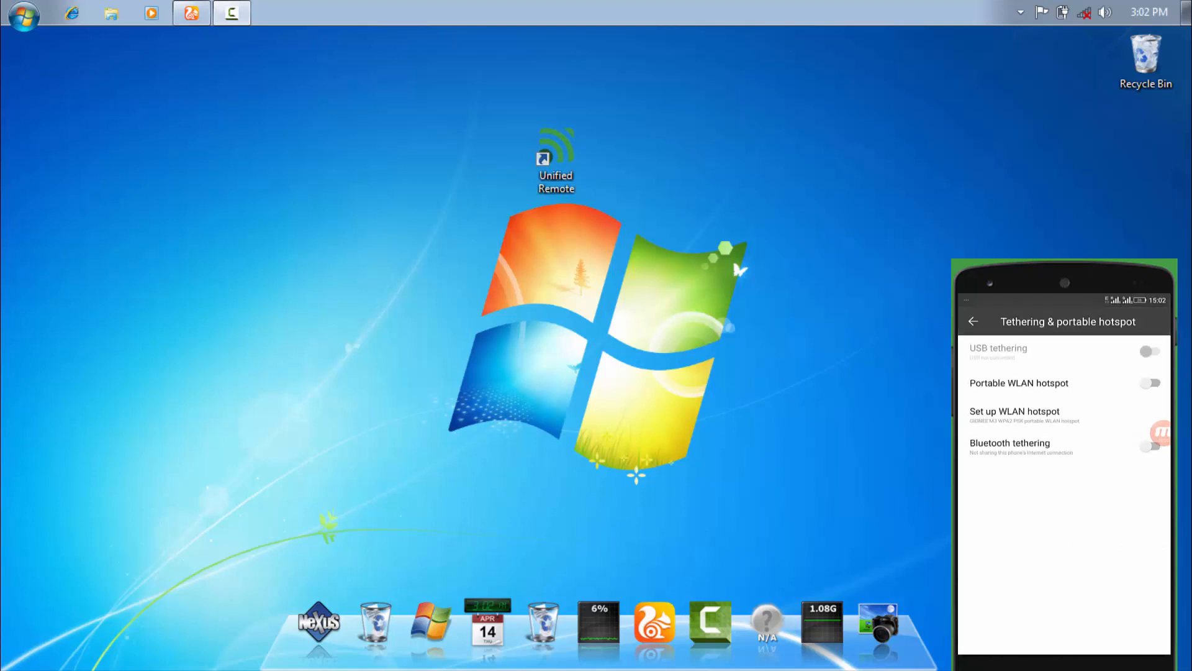
pyautogui.click(1149, 382)
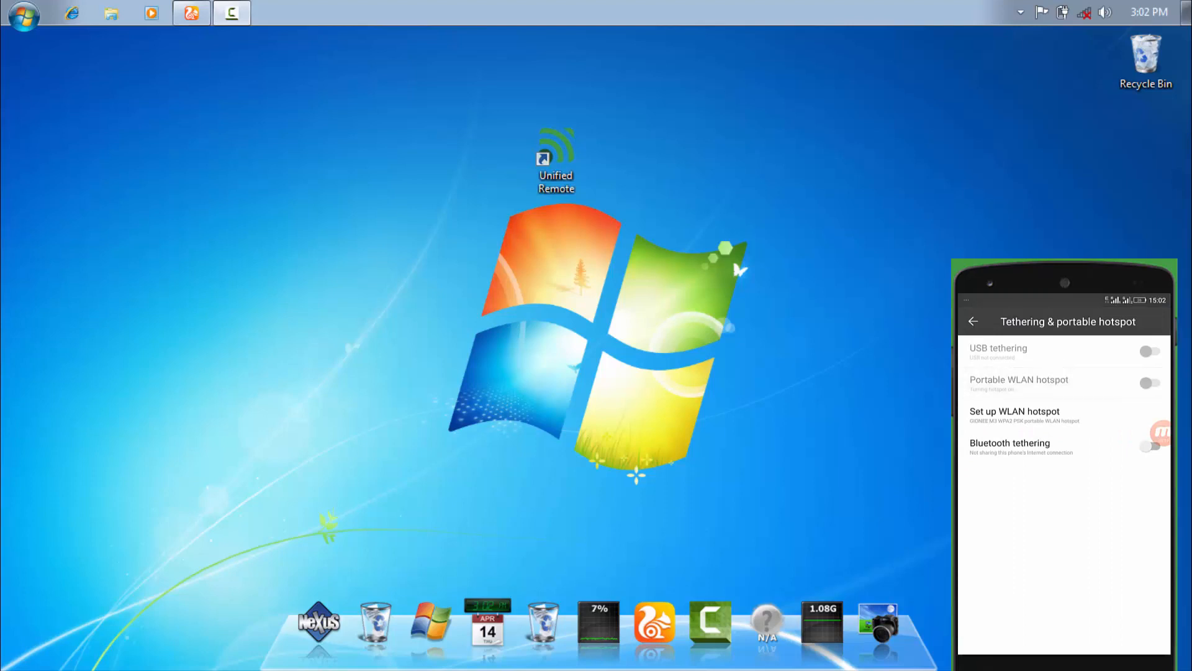
pyautogui.click(1151, 382)
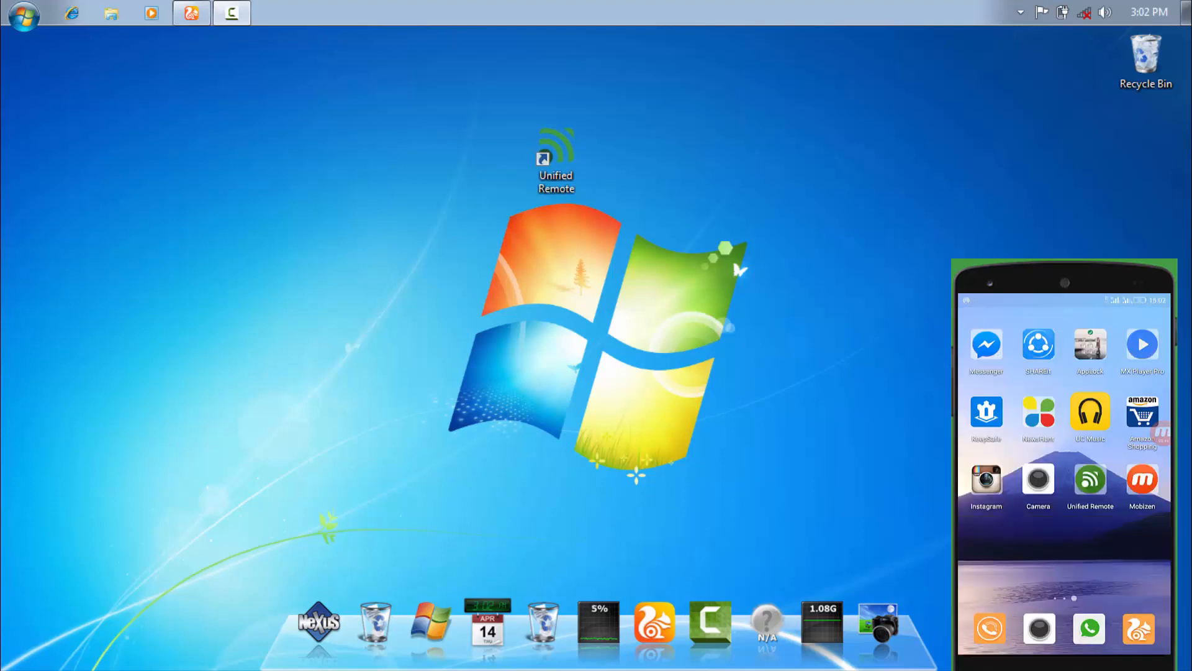
pyautogui.moveTo(1094, 95)
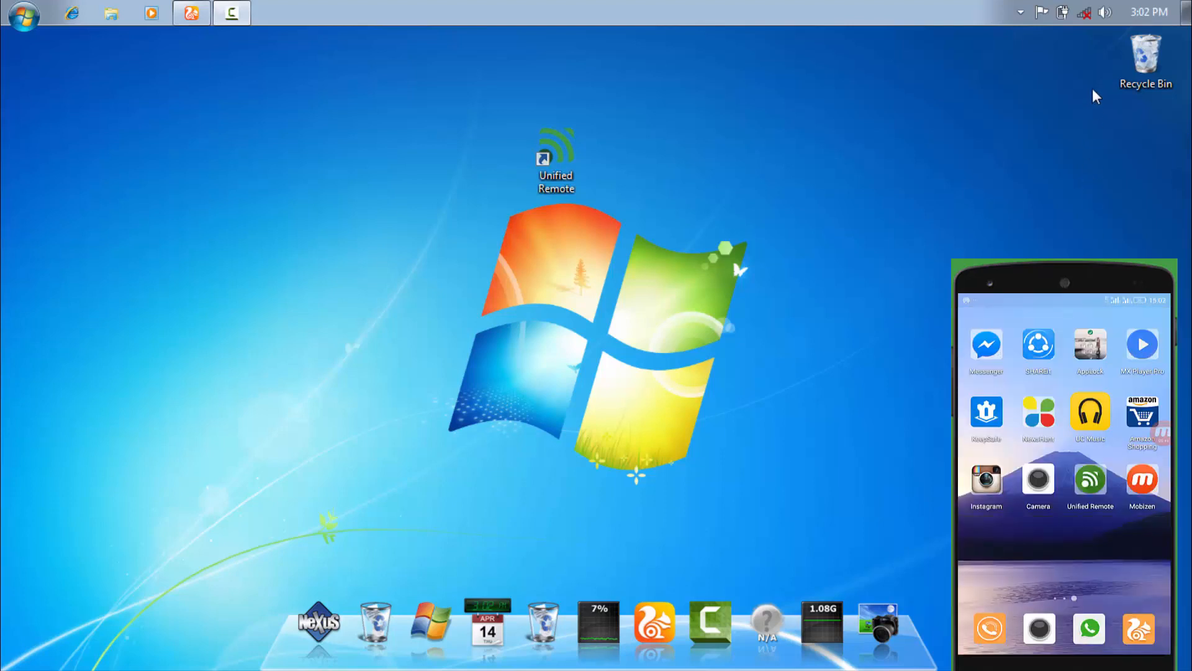
# Confirm the PC is on the GIONEE M3 hotspot, relaunch the server, and view its status.
pyautogui.click(1084, 13)
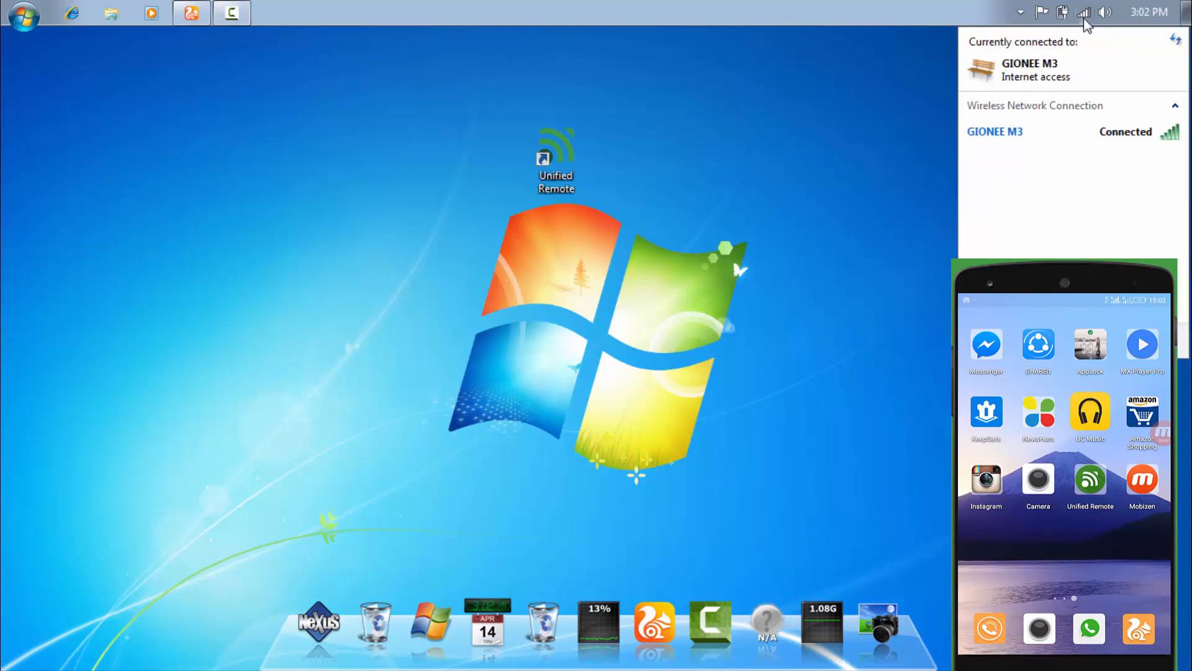
pyautogui.moveTo(911, 139)
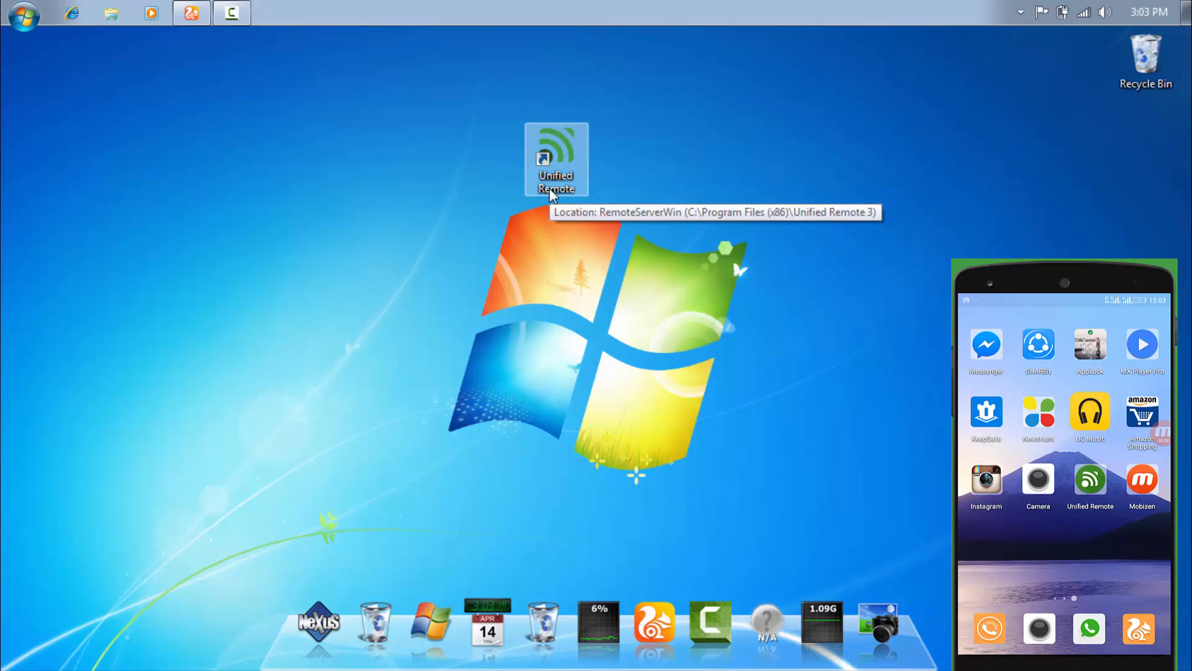
pyautogui.doubleClick(555, 159)
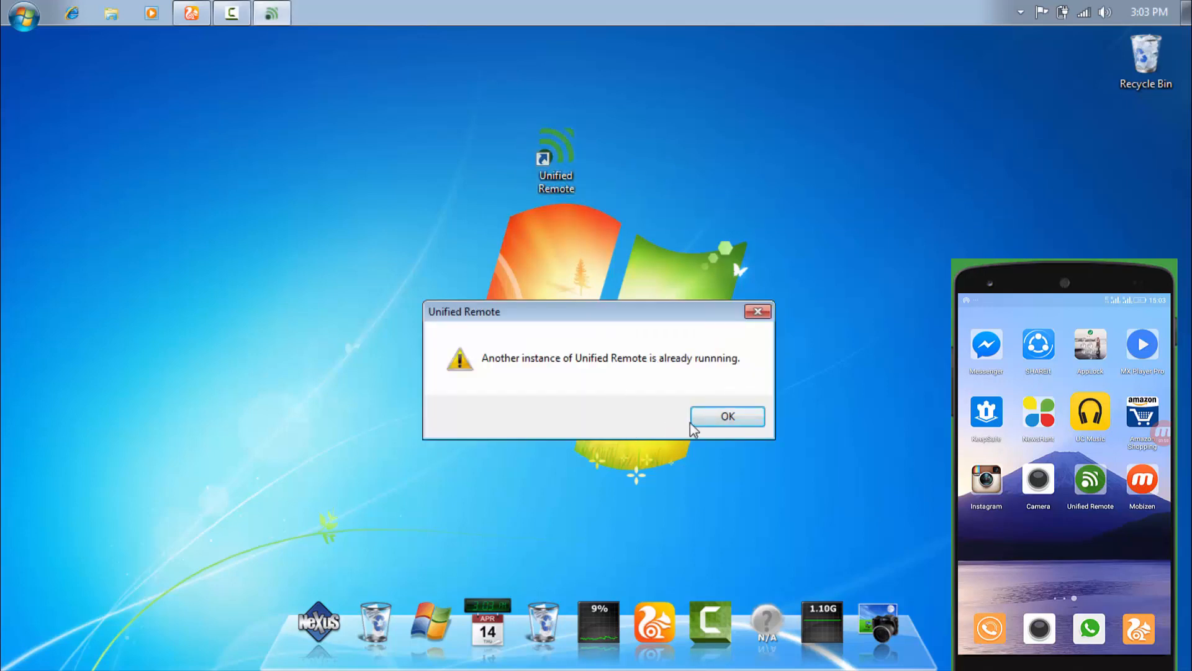
pyautogui.click(726, 416)
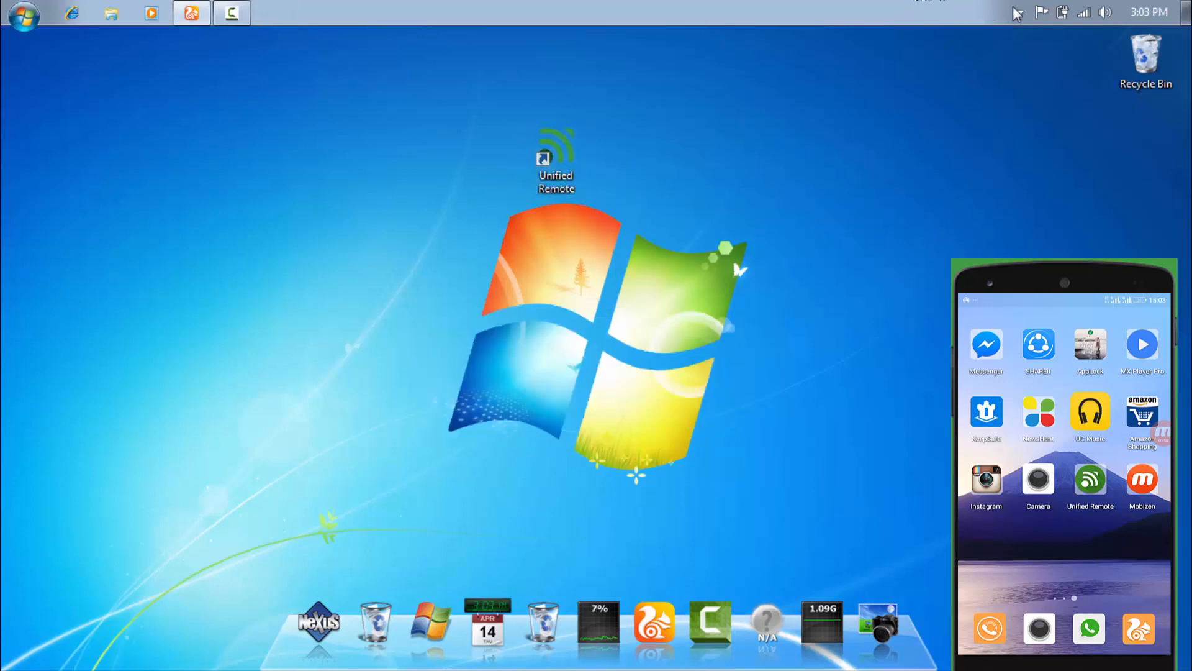
pyautogui.click(1021, 13)
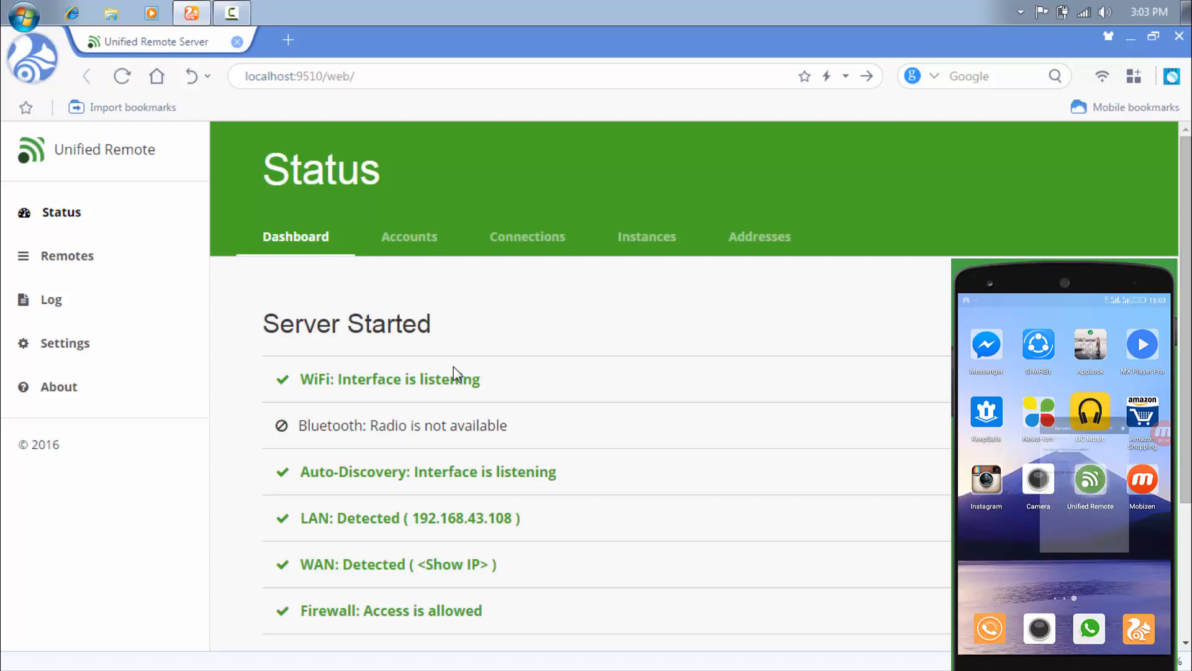
# Start a new manual server in Unified Remote with display name 'Techno GuyzZz'.
pyautogui.click(1089, 480)
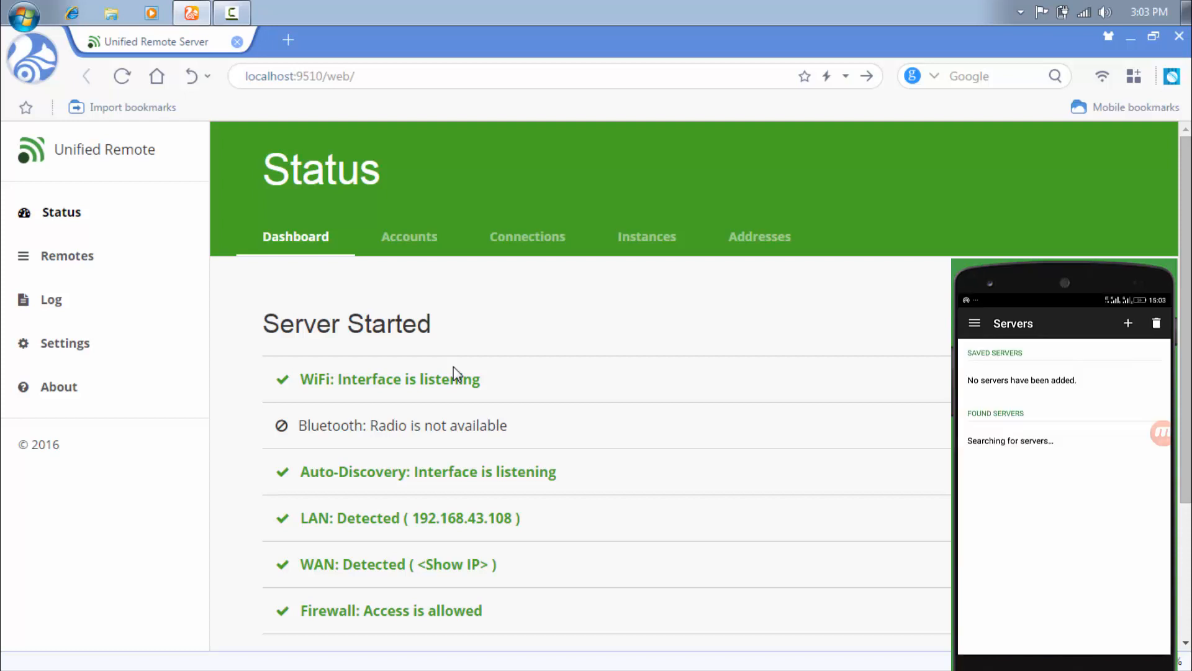
pyautogui.click(1129, 322)
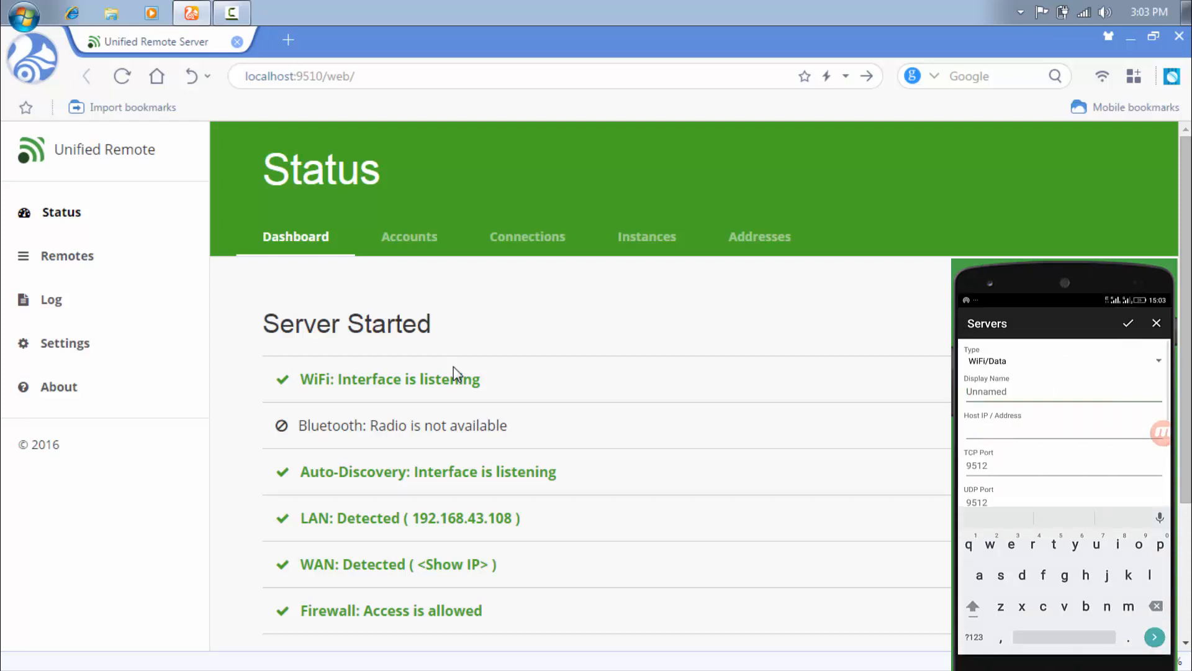
pyautogui.click(972, 606)
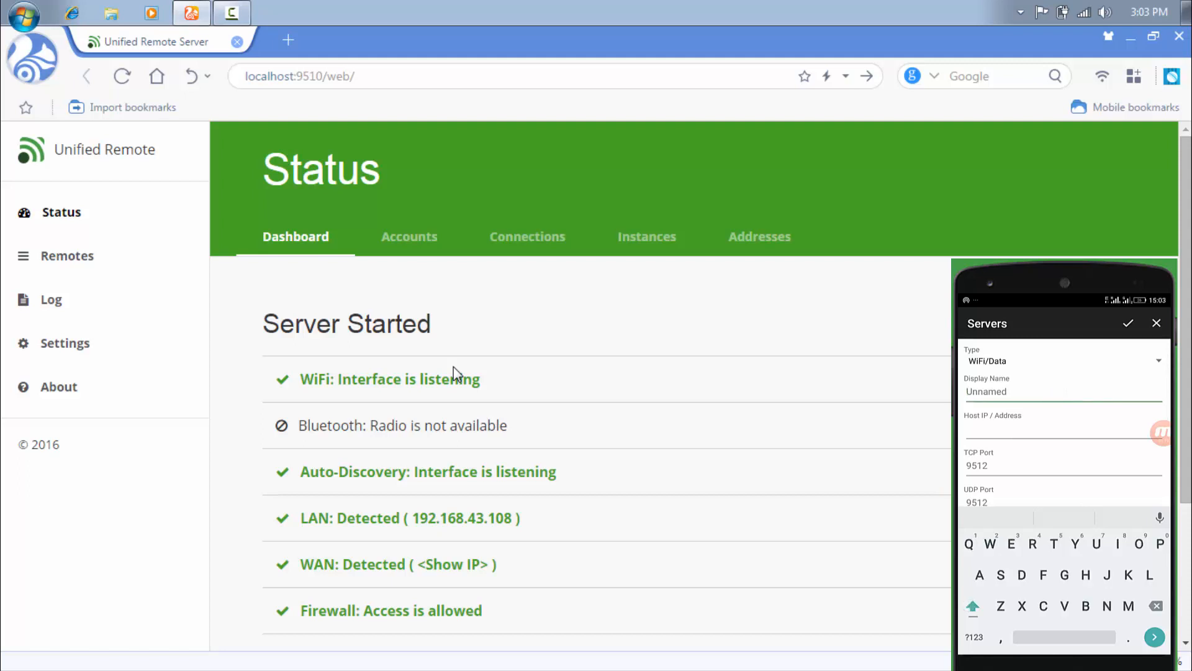
pyautogui.write('Techno Guyz')
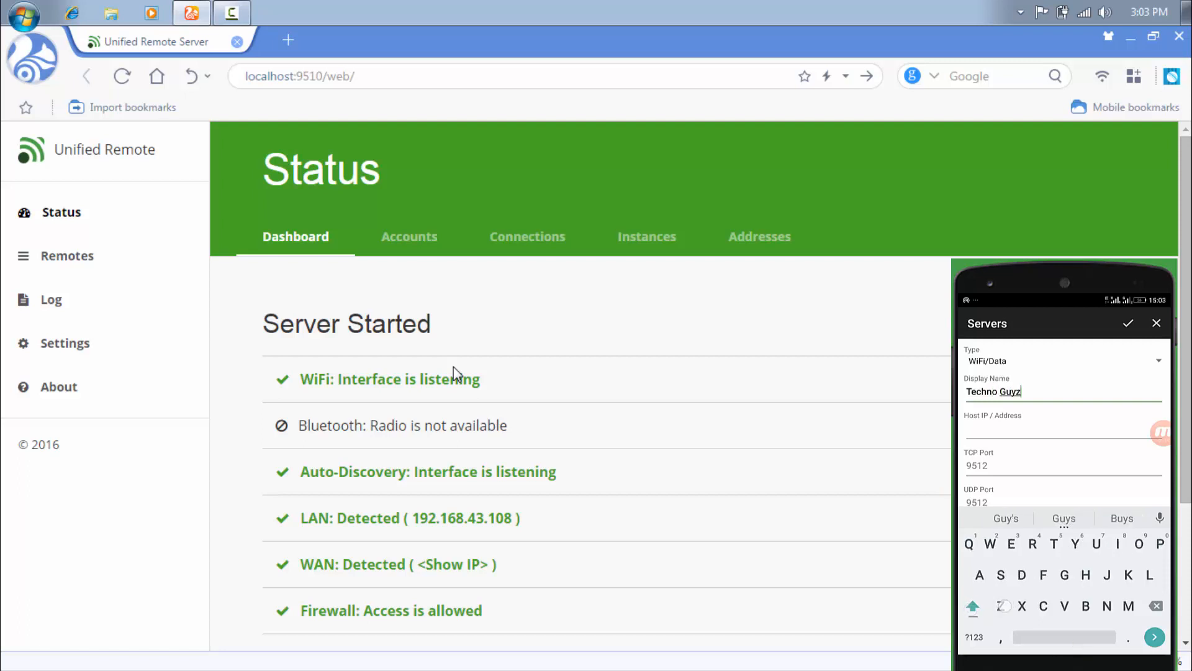
pyautogui.write('Zz')
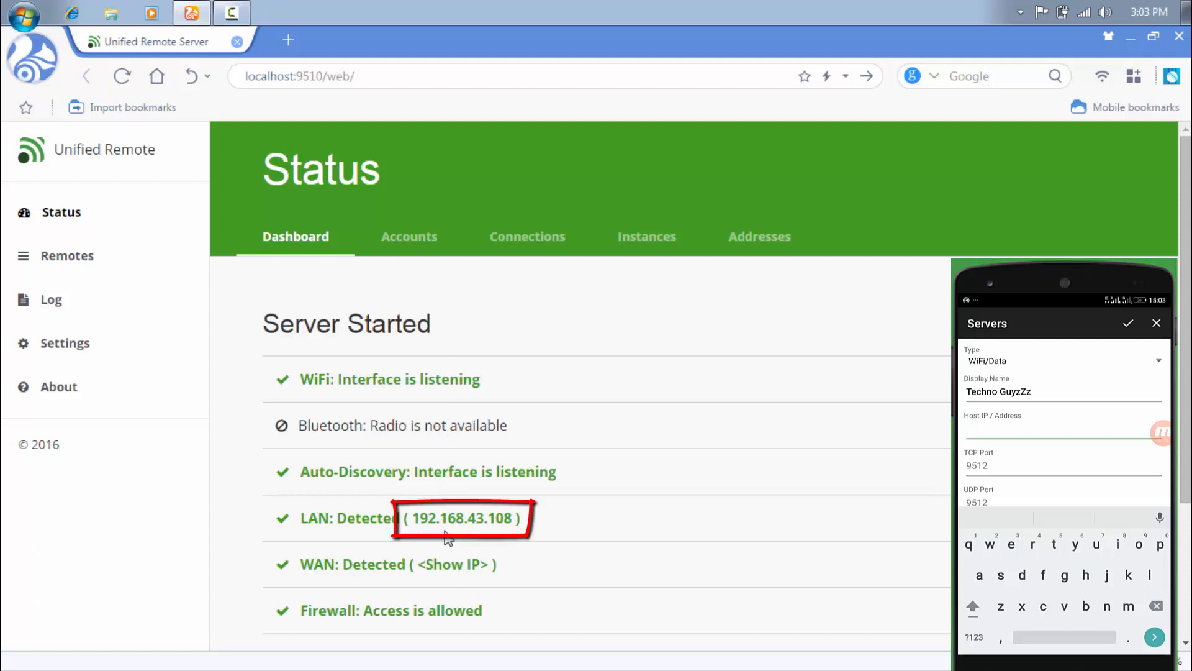
pyautogui.moveTo(494, 538)
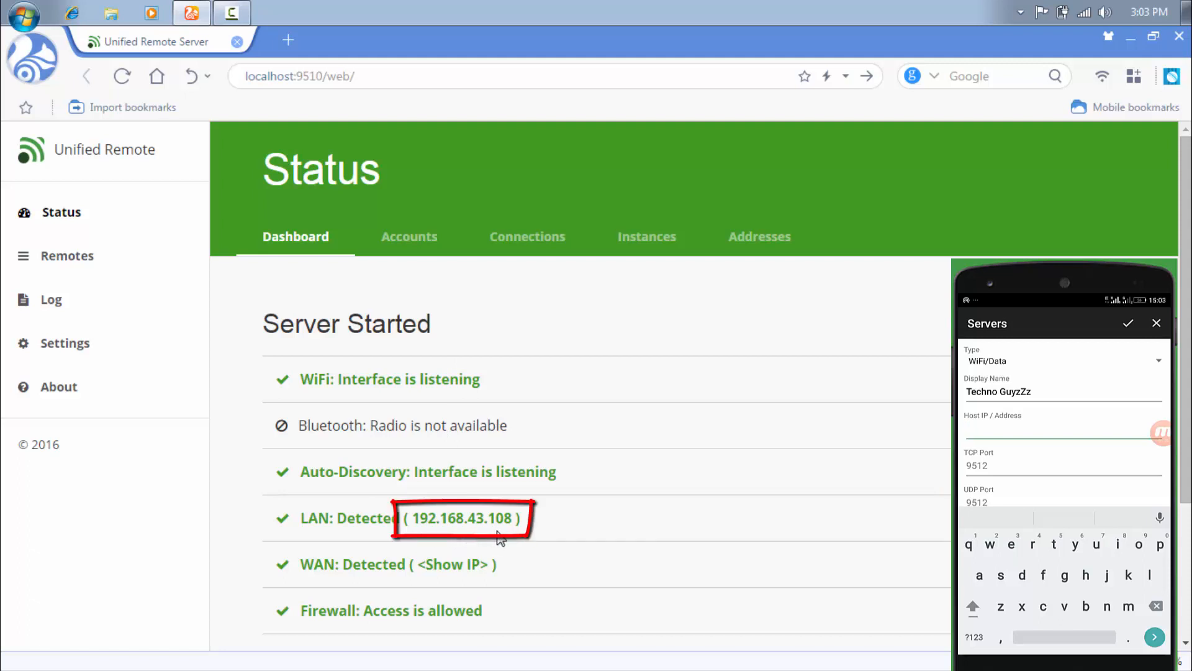
# Enter host IP 192.168.43.108 and save the server entry.
pyautogui.write('192.1')
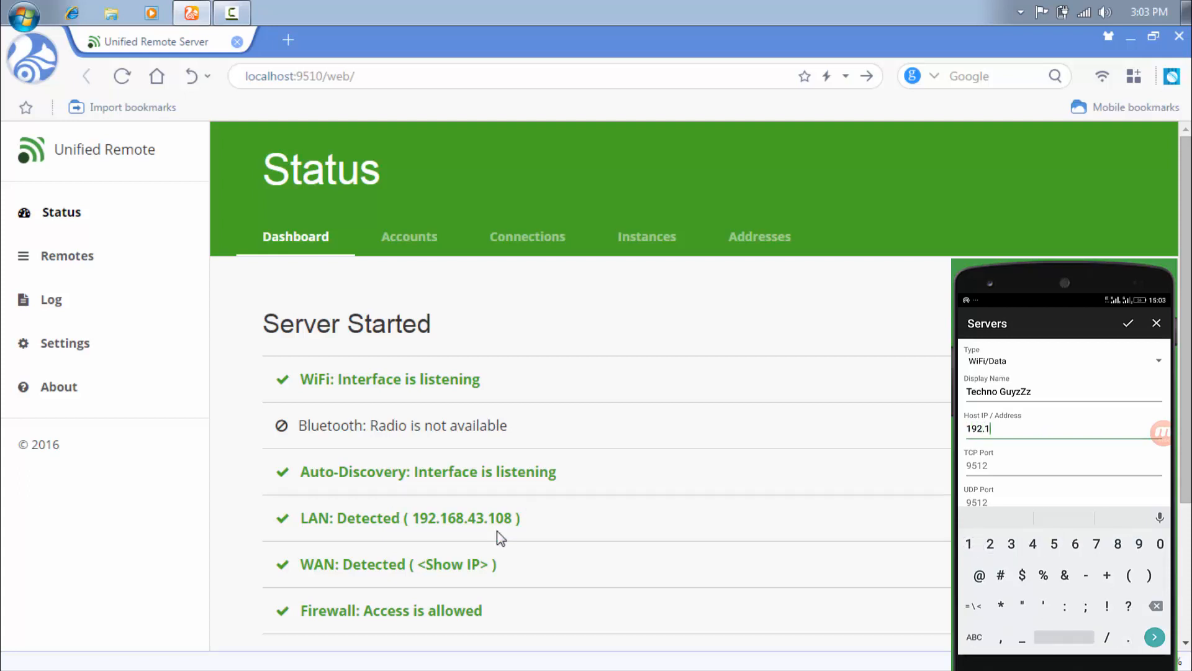
pyautogui.write('68.43')
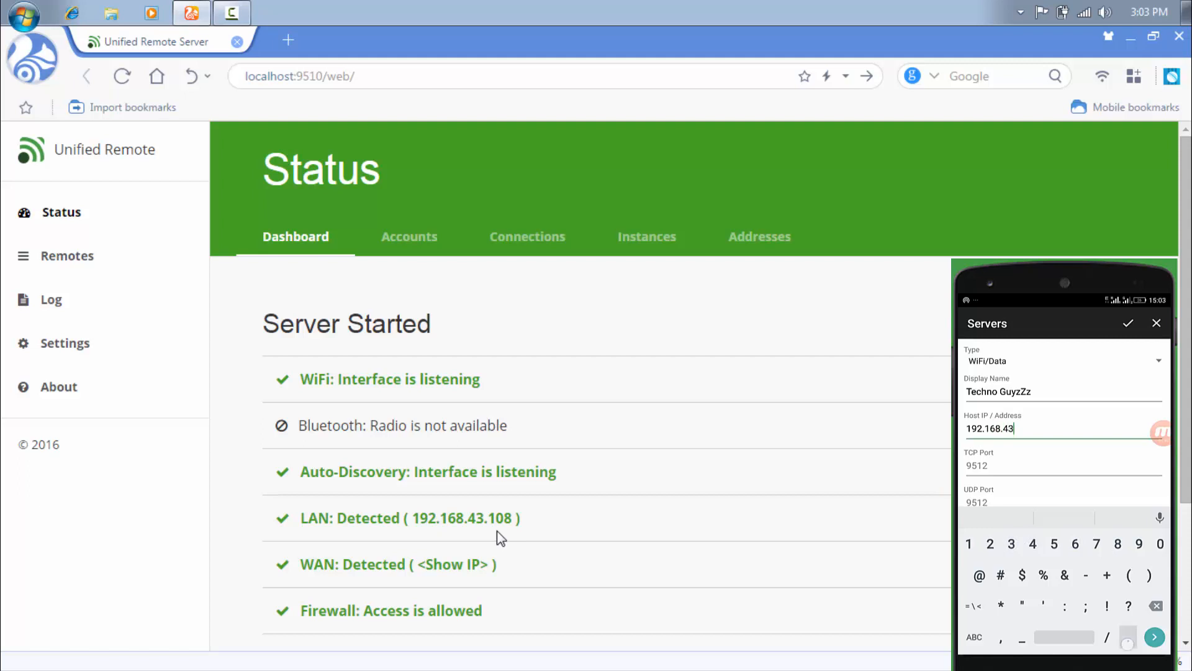
pyautogui.write('108')
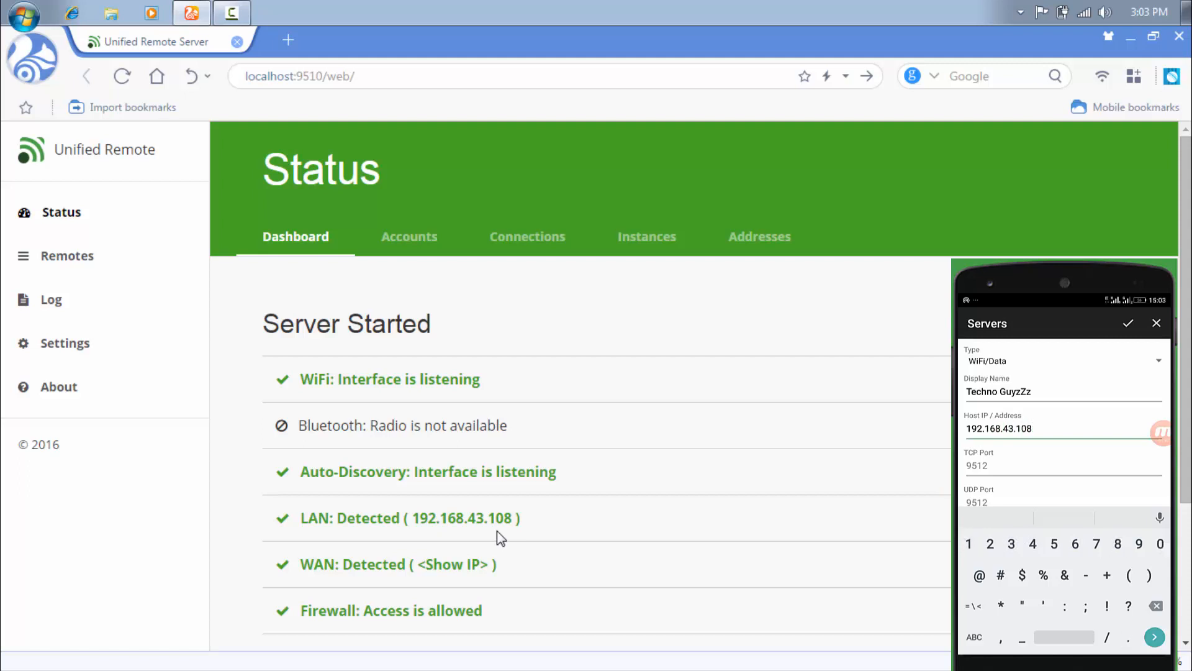
pyautogui.click(1129, 323)
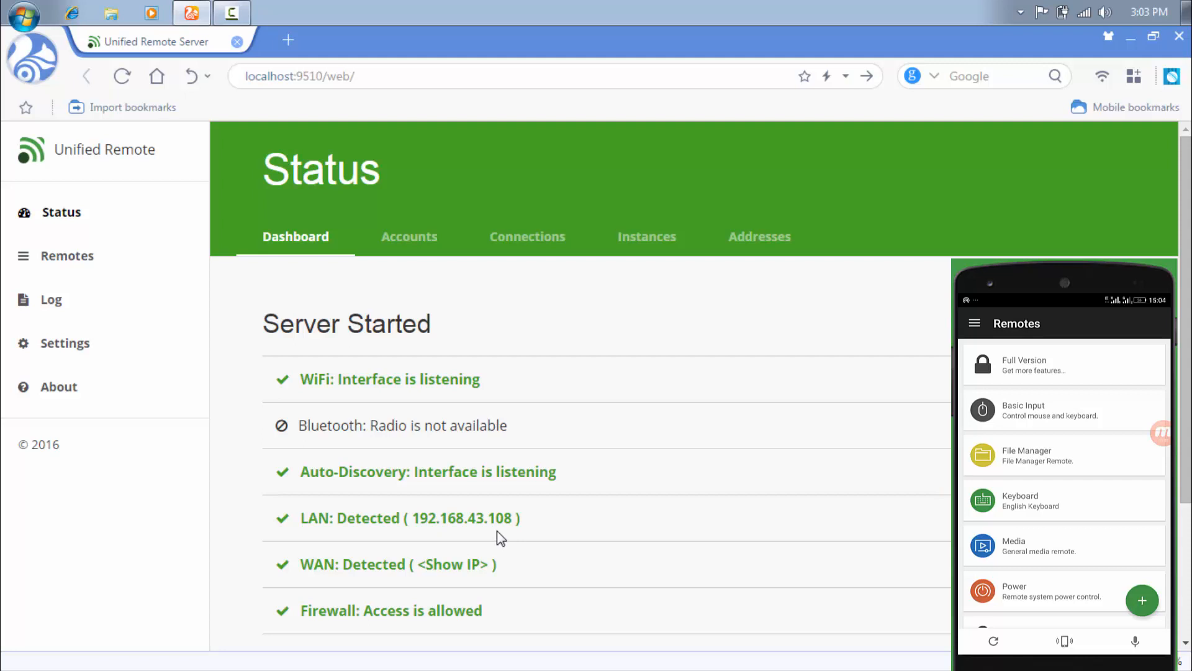
# Open the Basic Input remote from the Remotes list.
pyautogui.click(1064, 409)
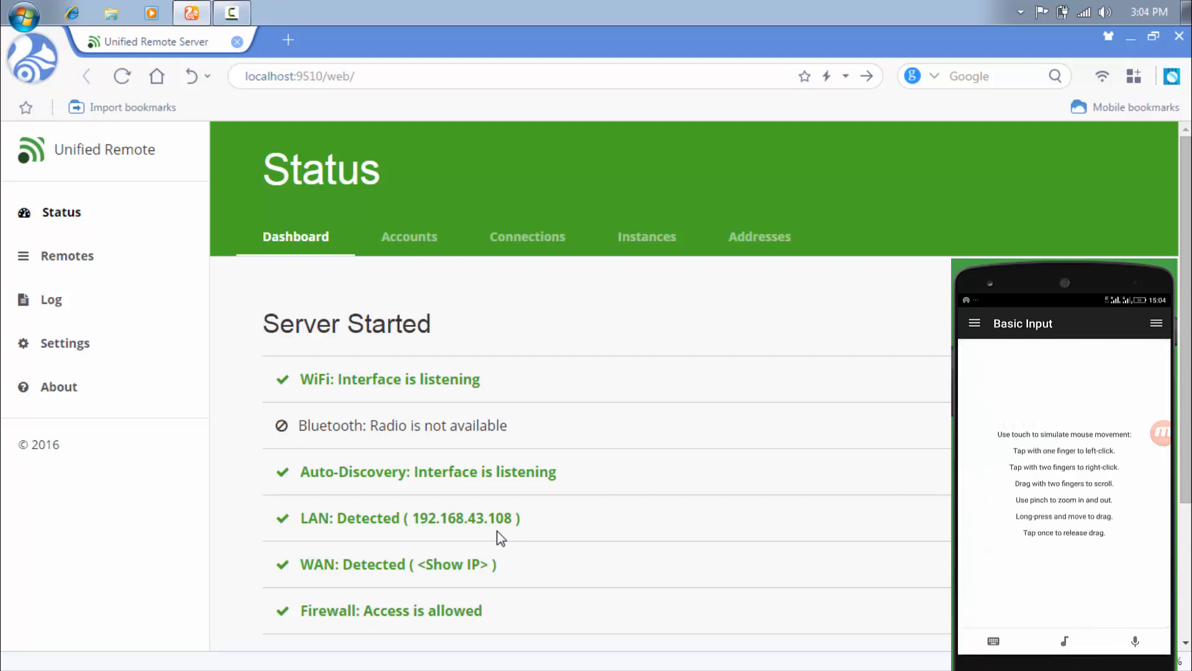
pyautogui.moveTo(539, 401)
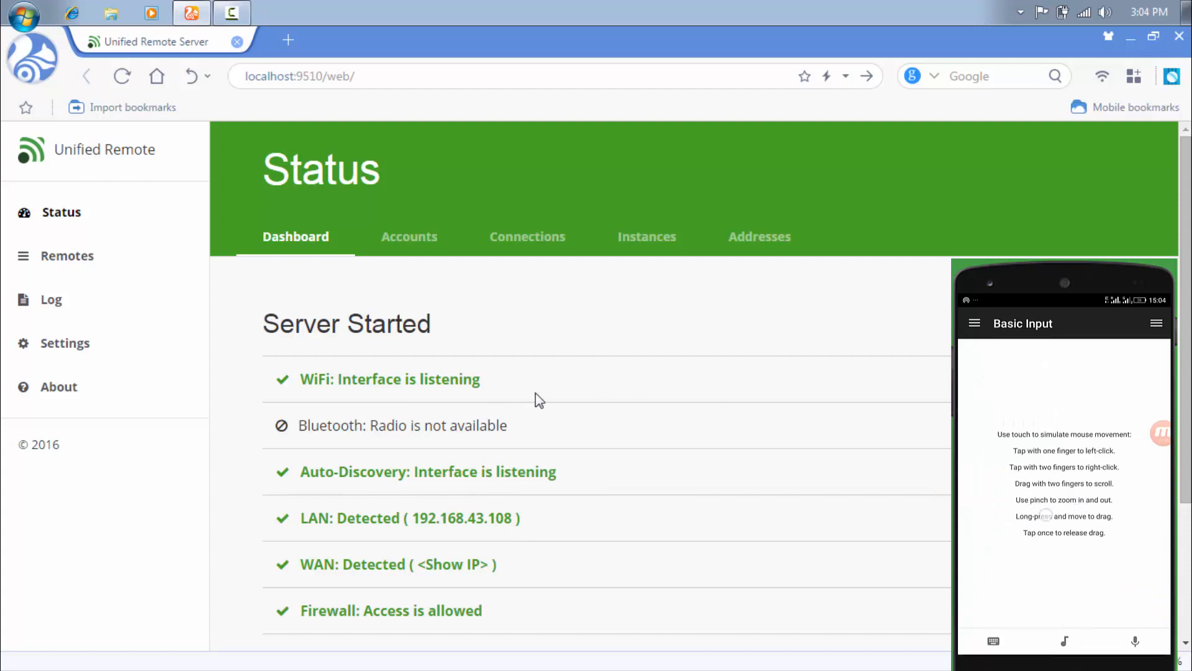
pyautogui.moveTo(720, 348)
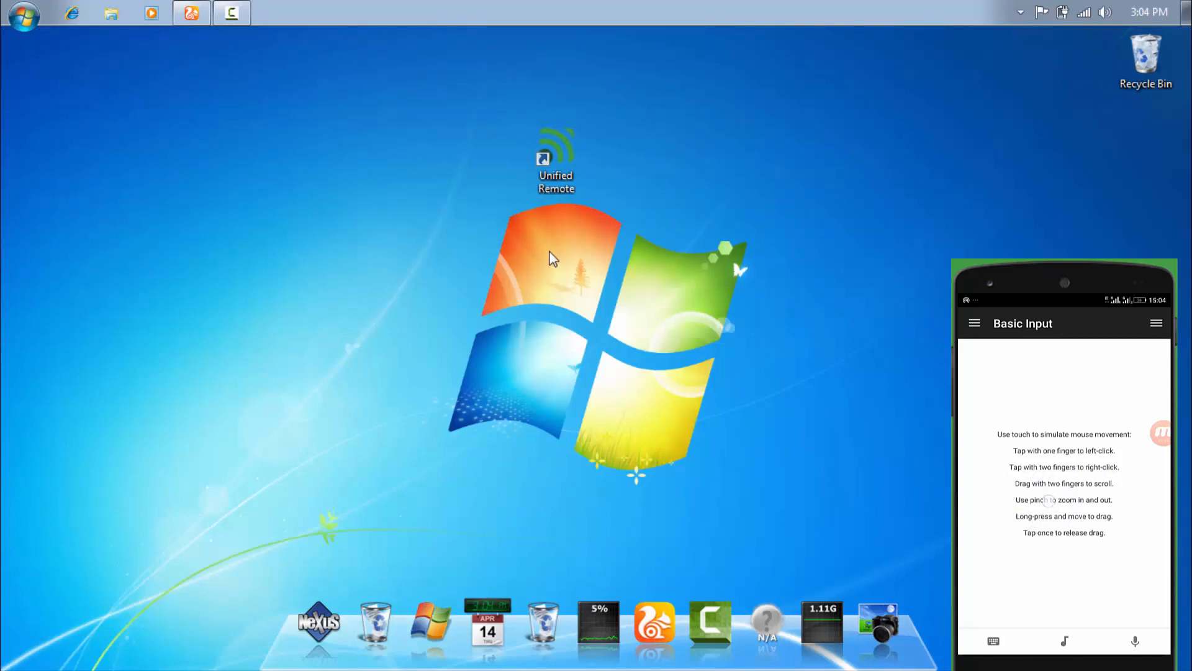
pyautogui.moveTo(500, 97)
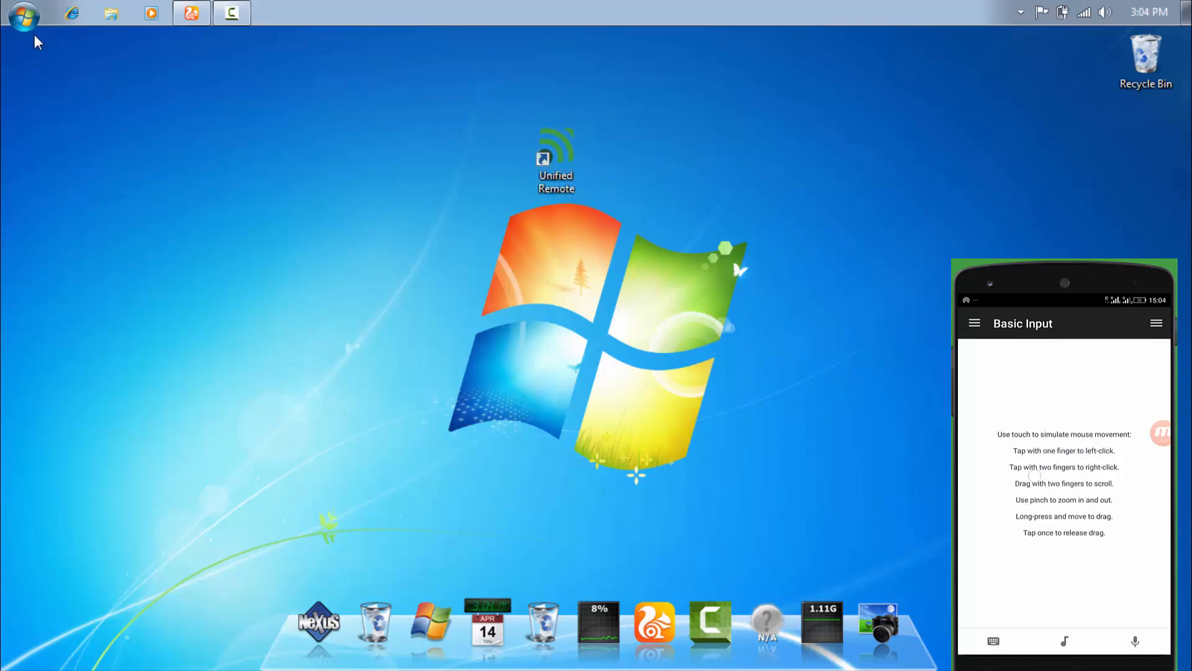
# Open the PC Start menu remotely, type 'Hiii' via the phone keyboard, and open the app menu.
pyautogui.click(22, 14)
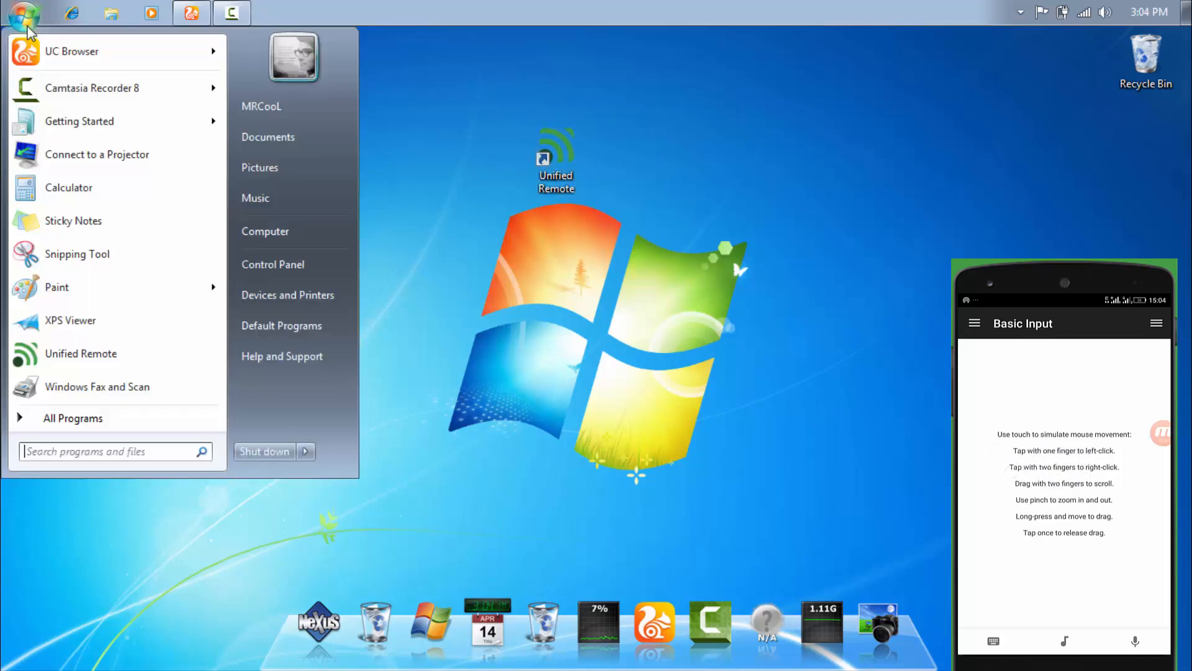
pyautogui.click(993, 640)
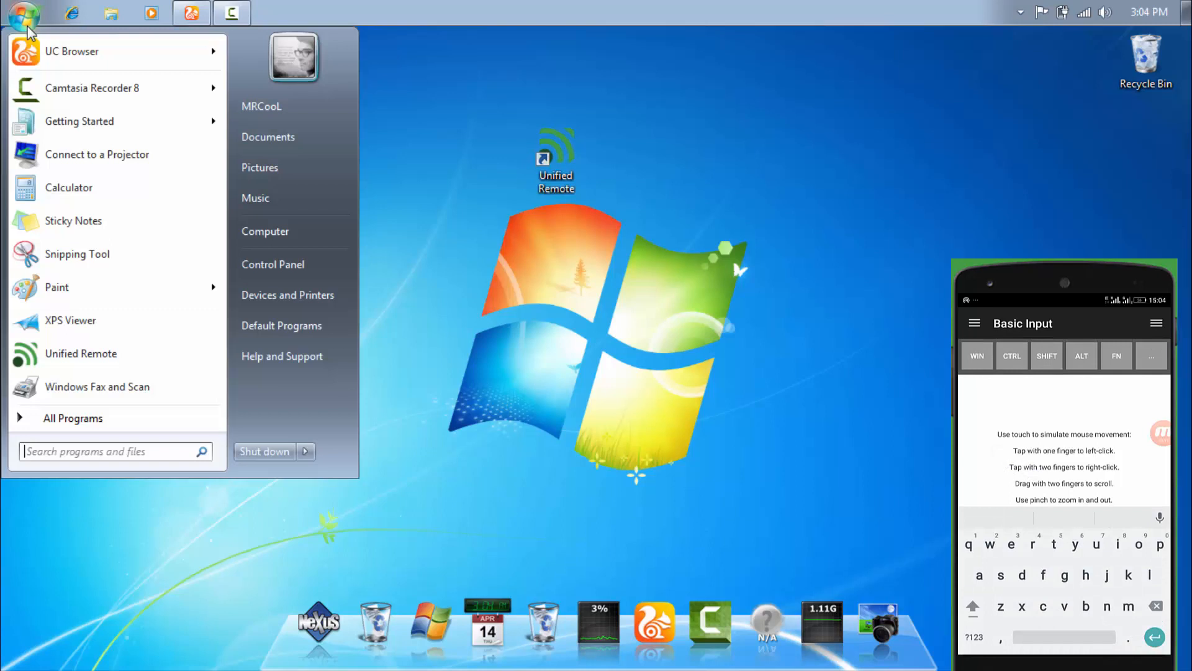
pyautogui.write('Hiii')
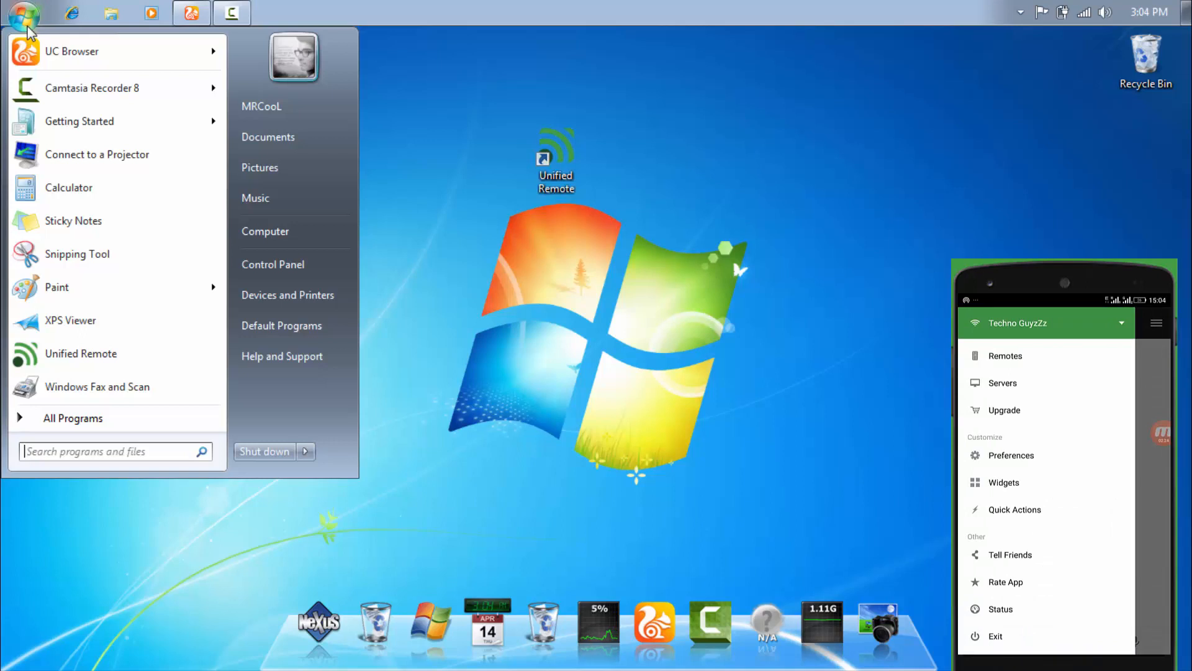
pyautogui.click(23, 16)
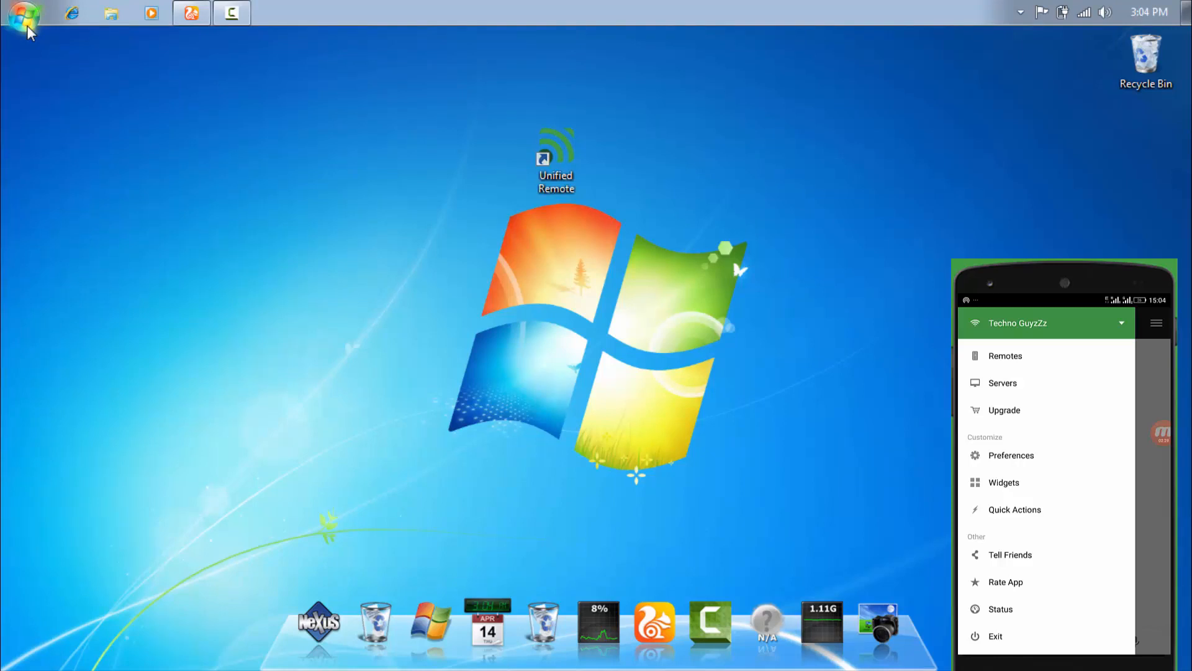
# Go to the Remotes list to reach the File Manager remote.
pyautogui.click(1005, 355)
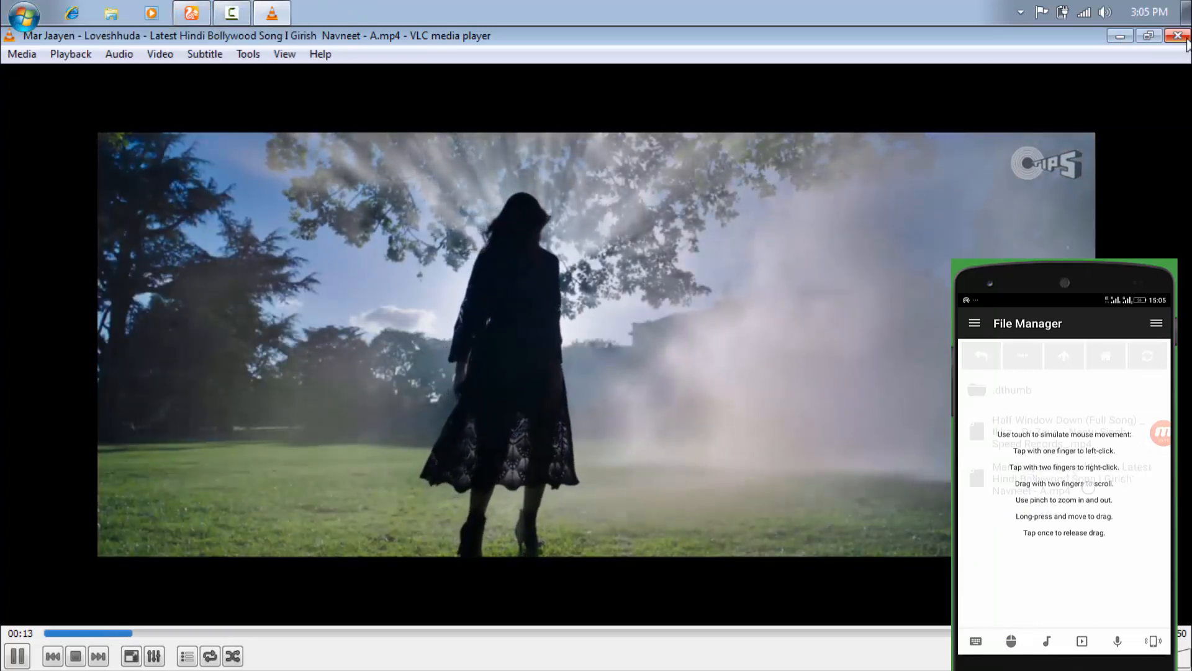
# Close the VLC video window and go back to the Remotes list.
pyautogui.click(1178, 36)
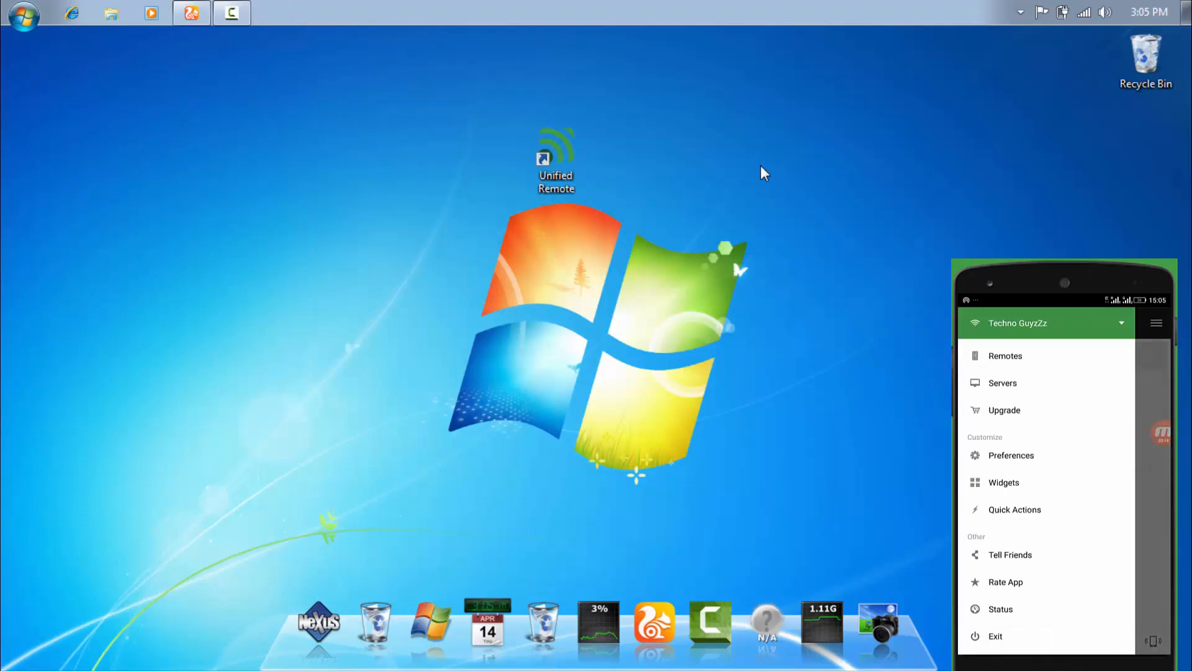
pyautogui.click(1004, 355)
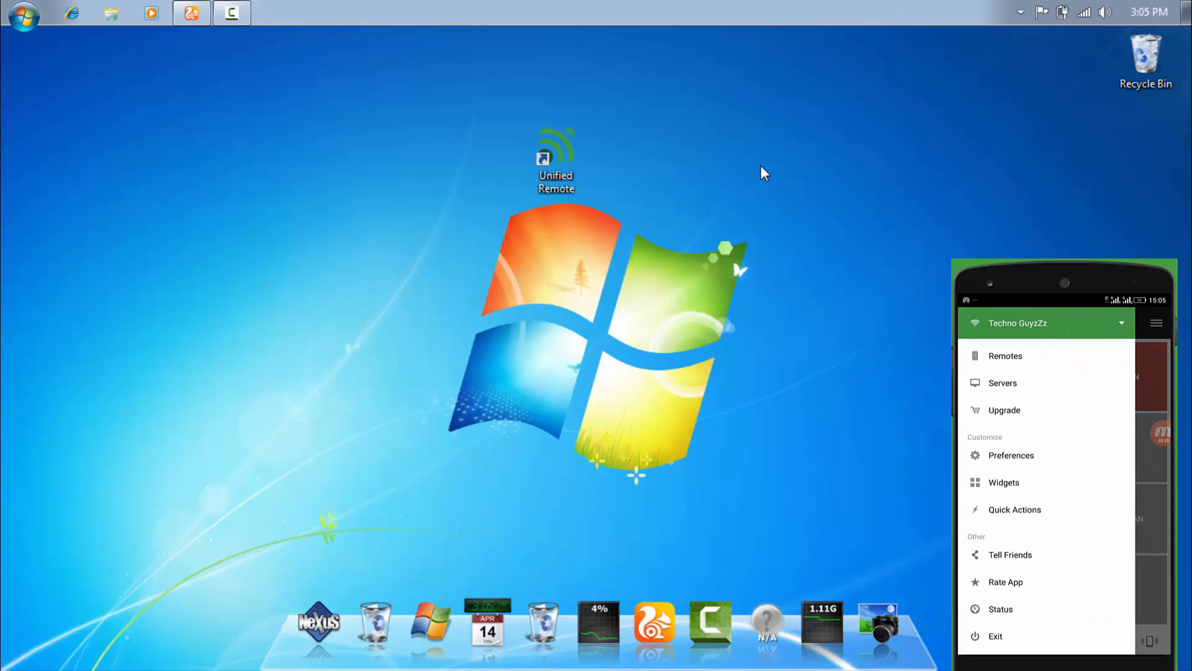
pyautogui.click(1005, 355)
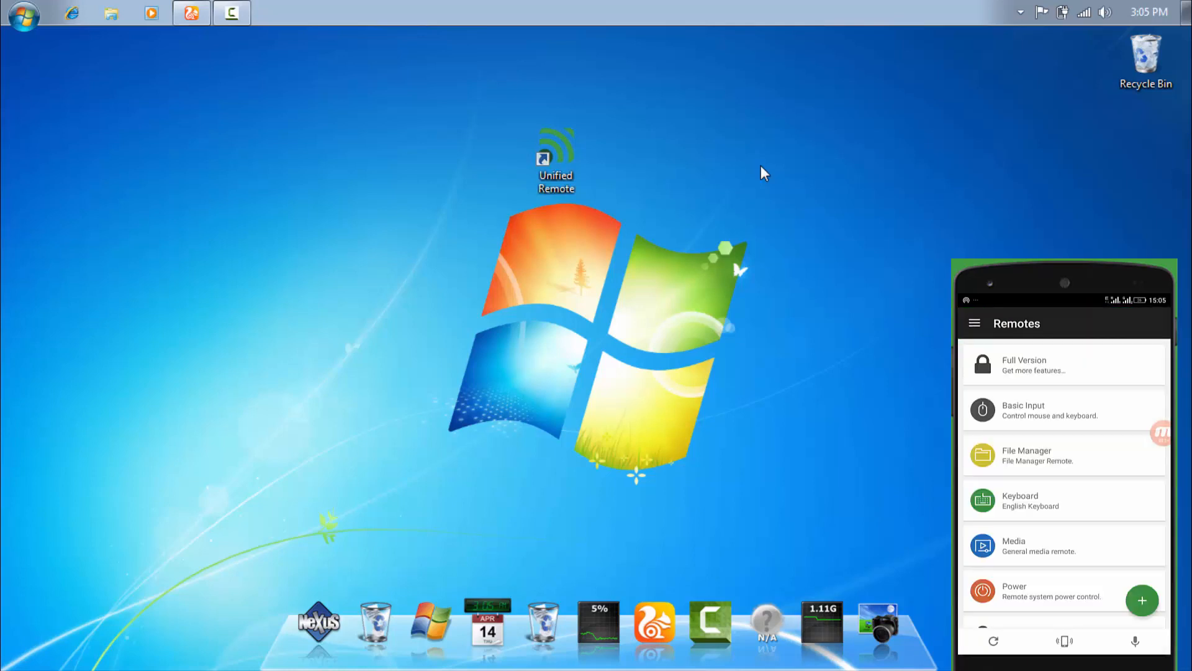